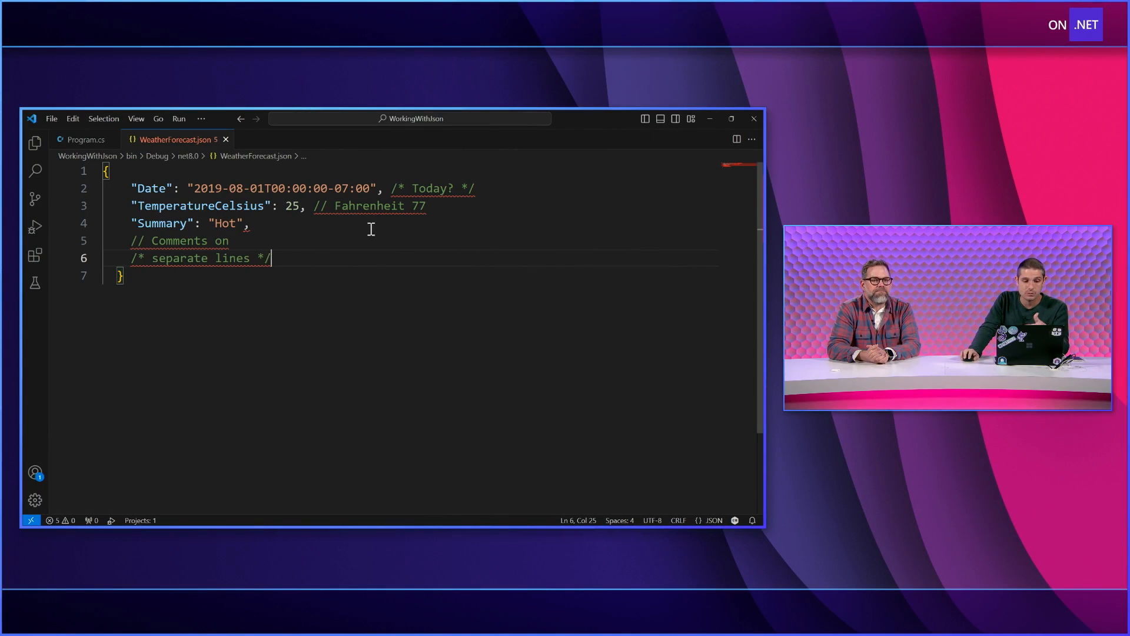
mouse_move(393, 208)
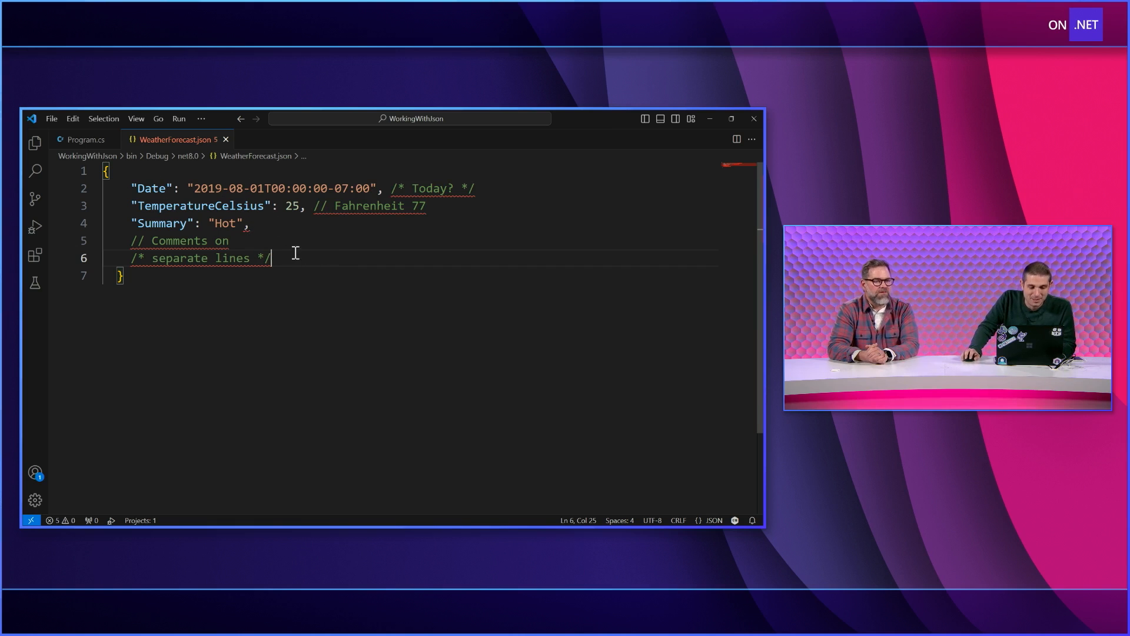
Debug Program.cs and hit the JsonException about an invalid '/' at the Deserialize line.
left_click_drag(391, 189, 475, 188)
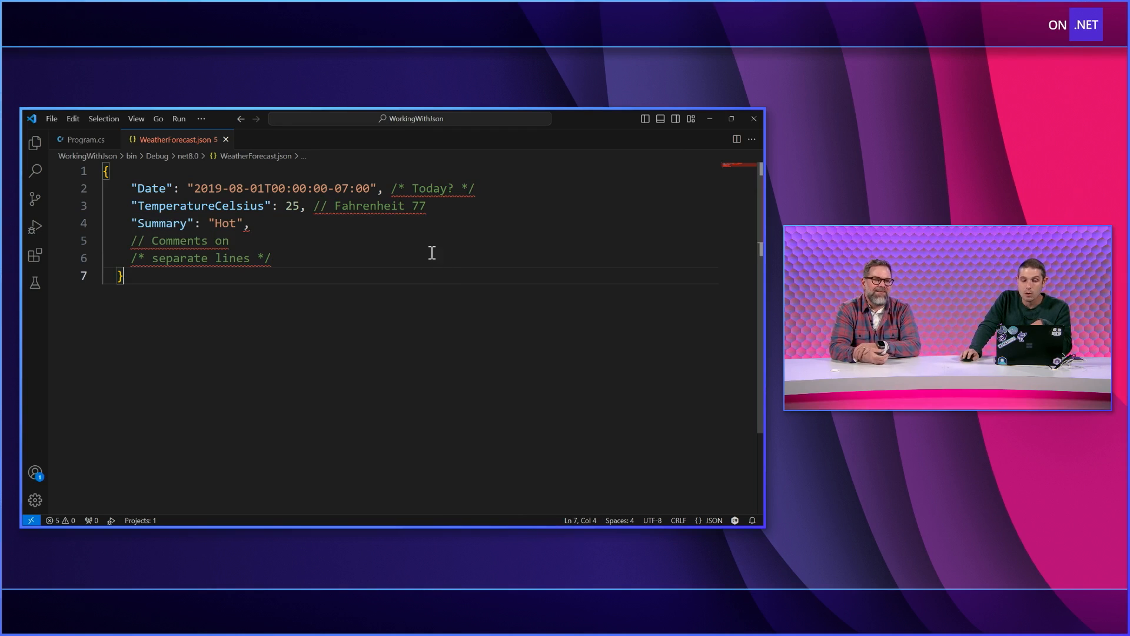
left_click(83, 139)
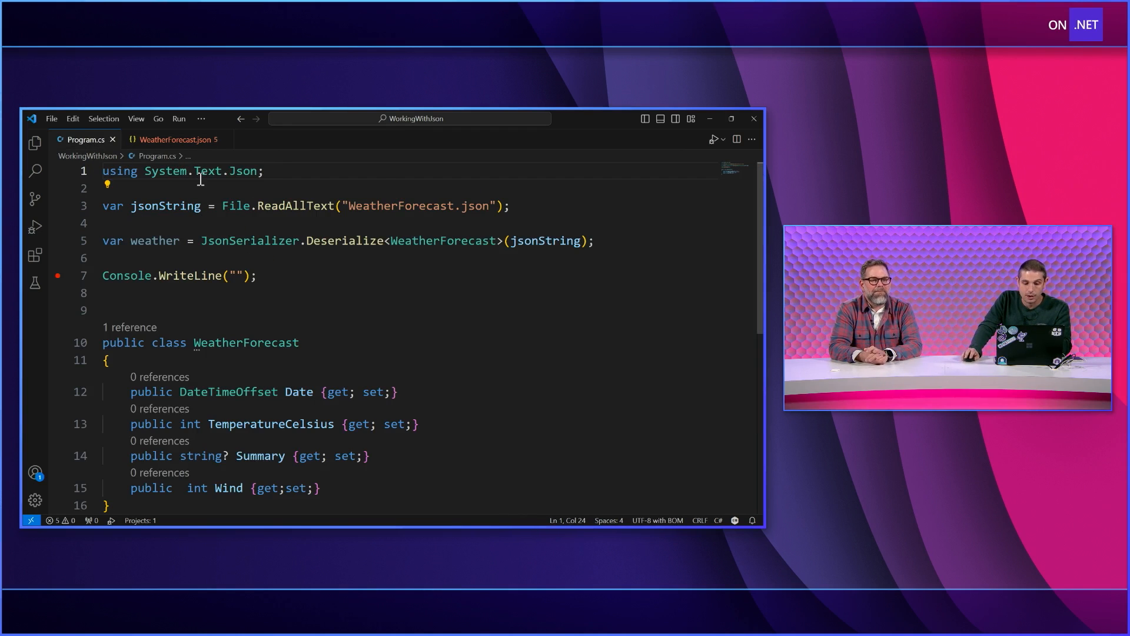
left_click(732, 119)
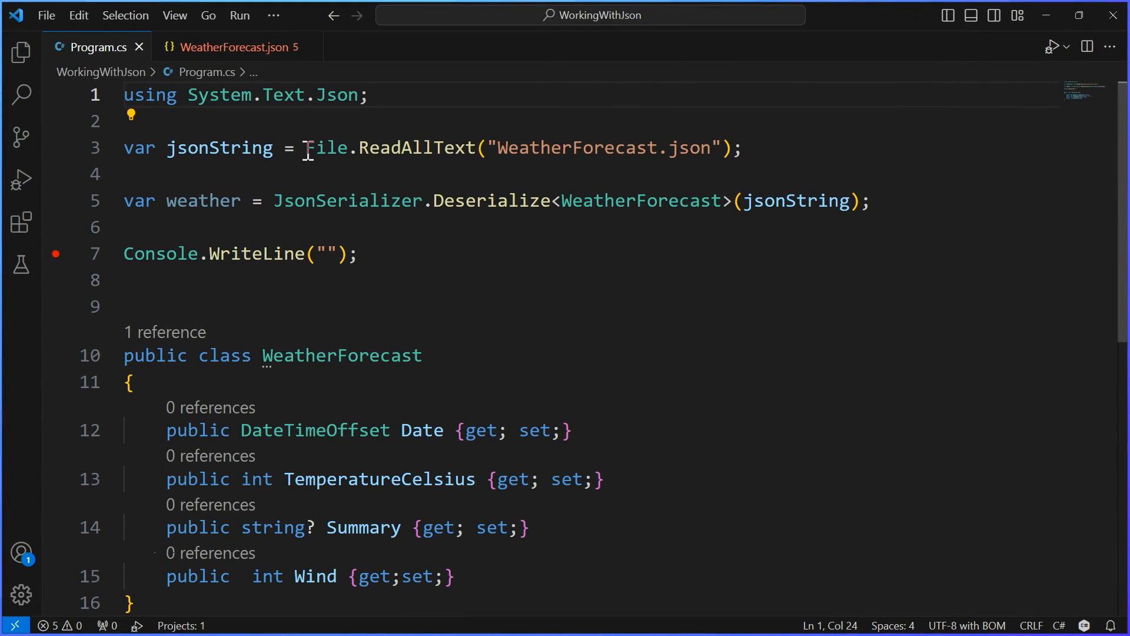
mouse_move(599, 147)
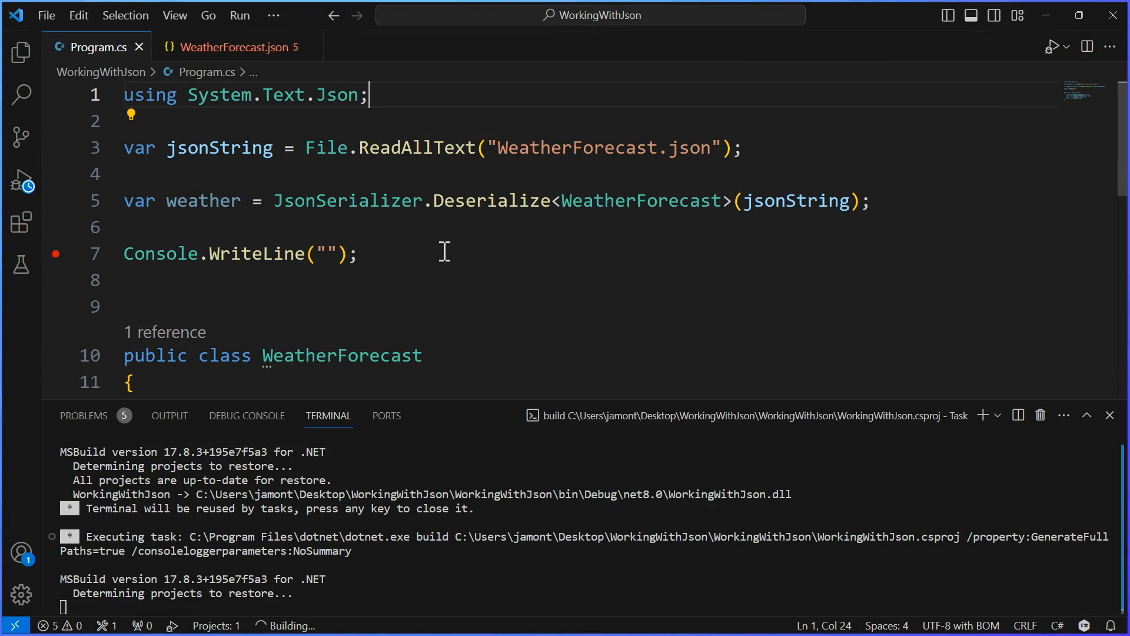
scroll("down", 3)
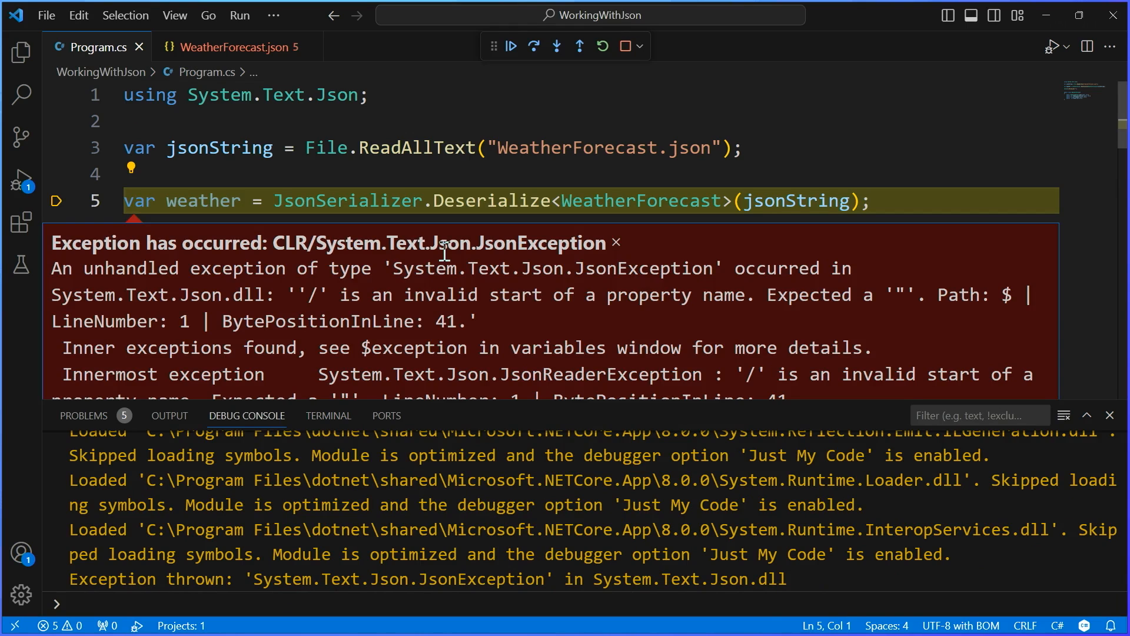
mouse_move(704, 290)
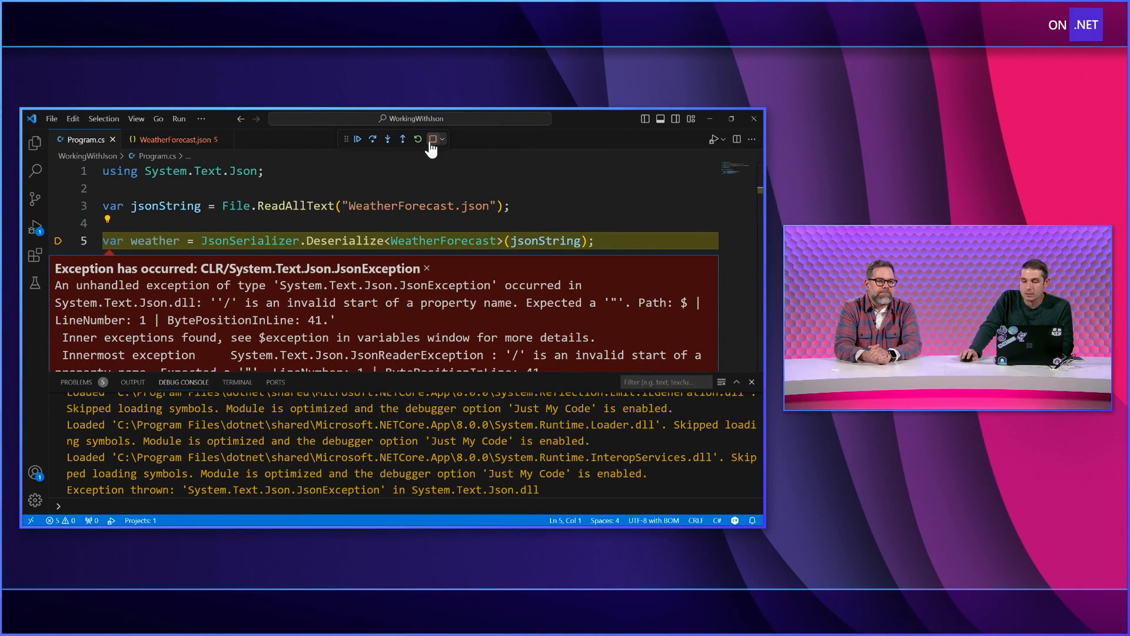
mouse_move(433, 138)
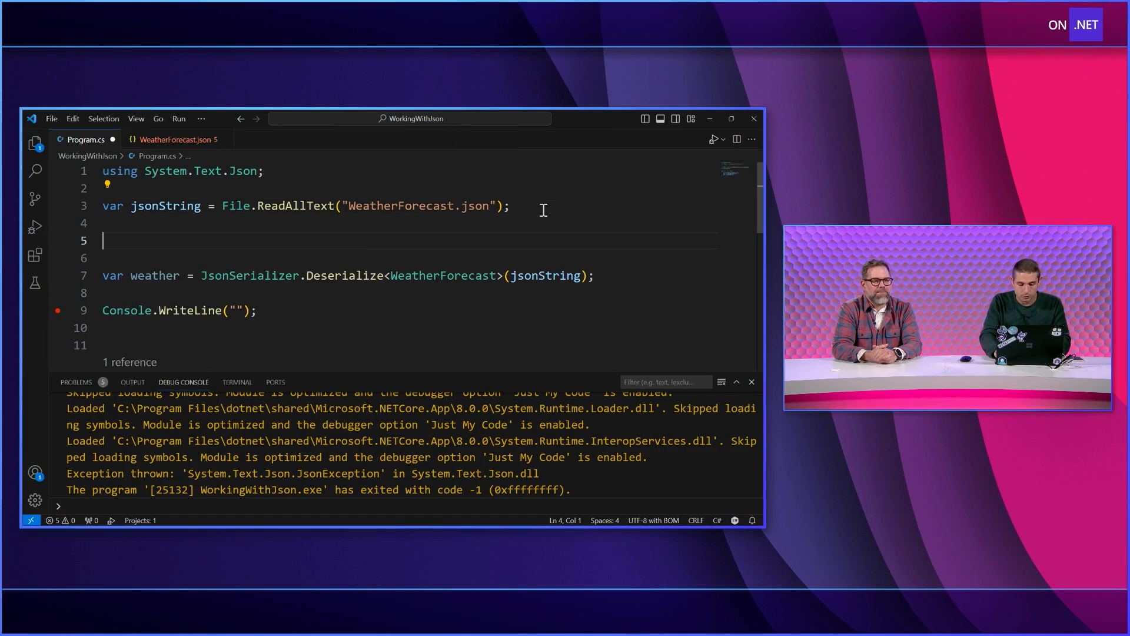
Start the options variable as a new JsonSerializerOptions object initializer.
type("var options =")
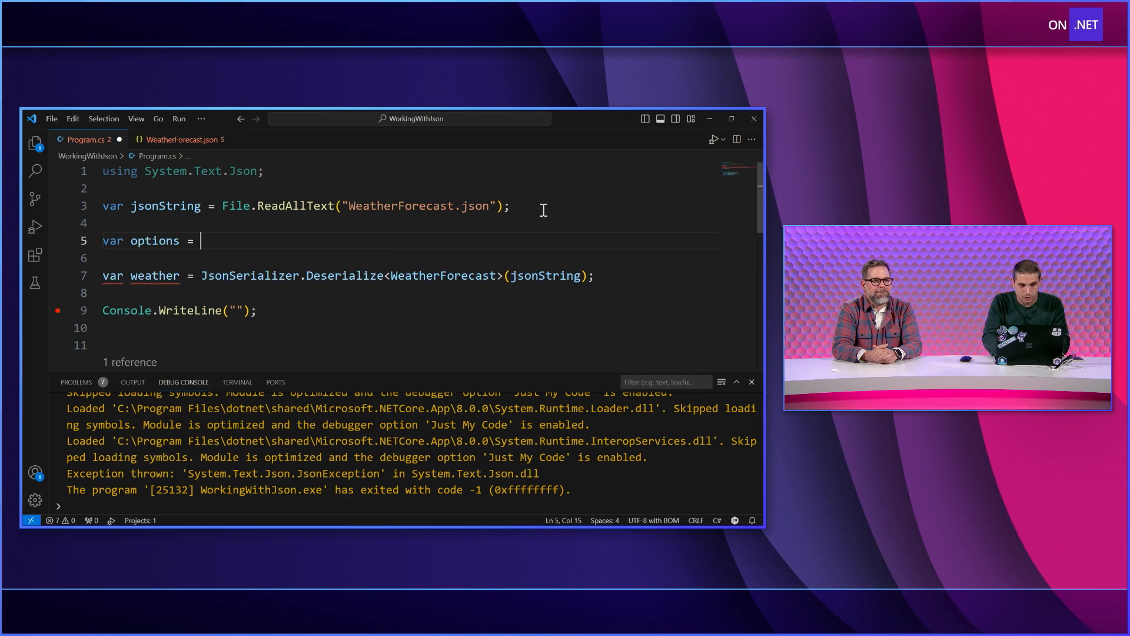
type("new JsonSerializerOptions")
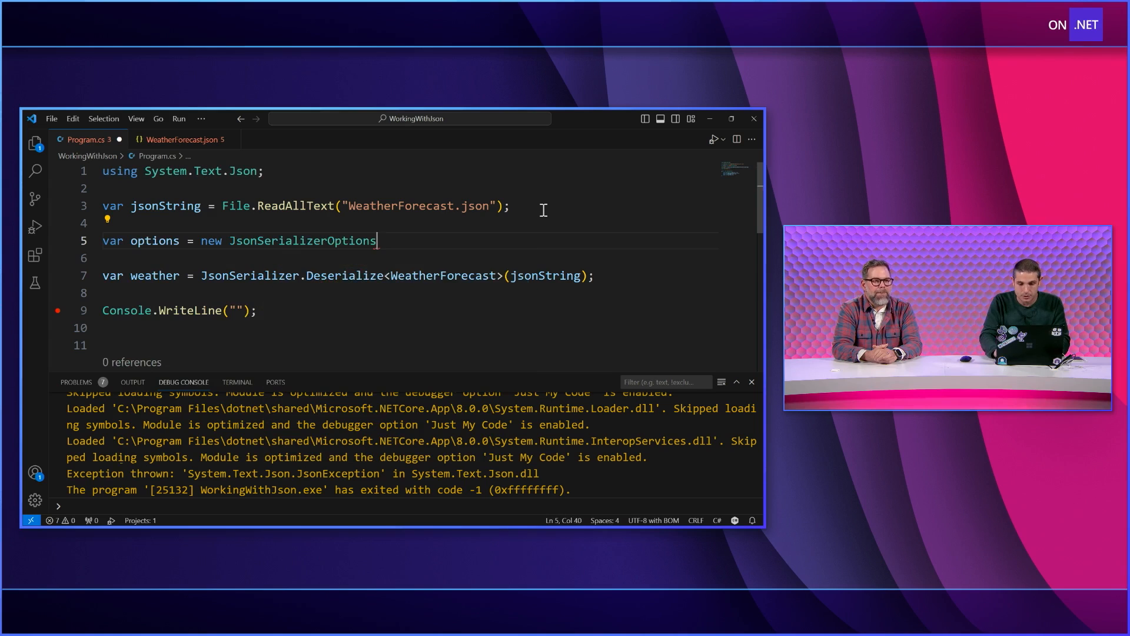
type("{")
type("AllowTrailingCommas = true")
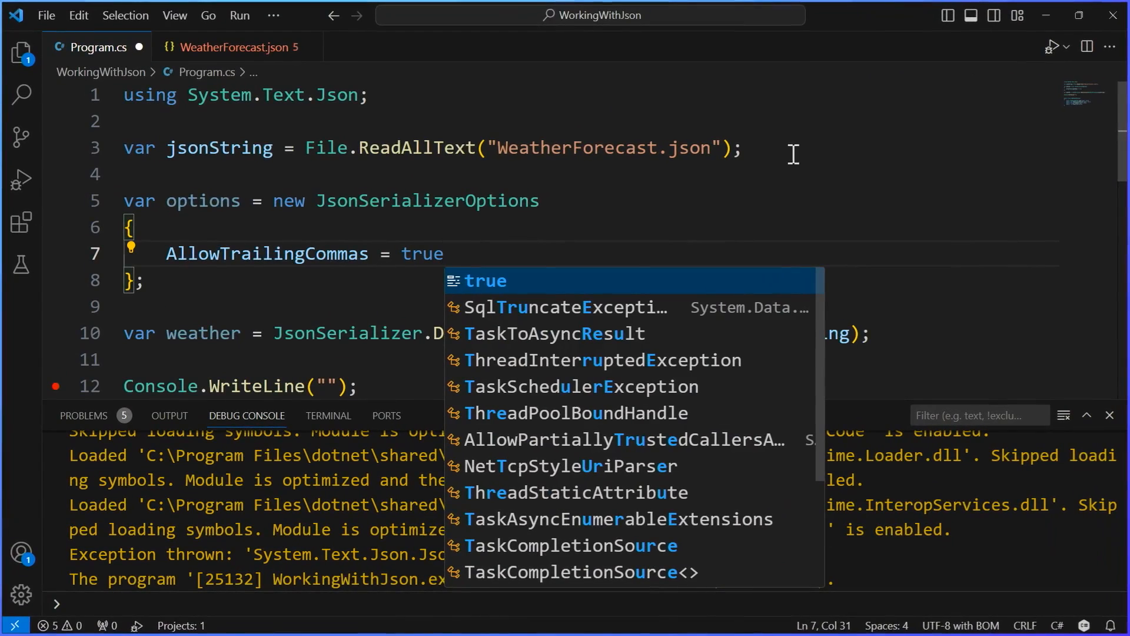
Check WeatherForecast.json for the trailing comma after Hot and return to Program.cs.
left_click(237, 47)
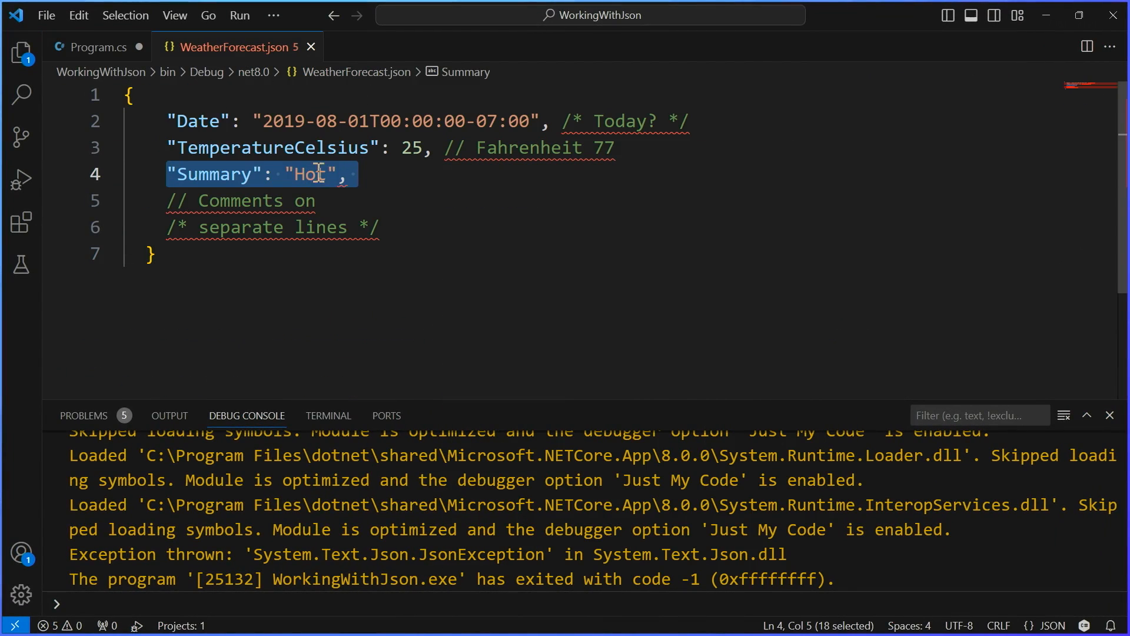
left_click(337, 183)
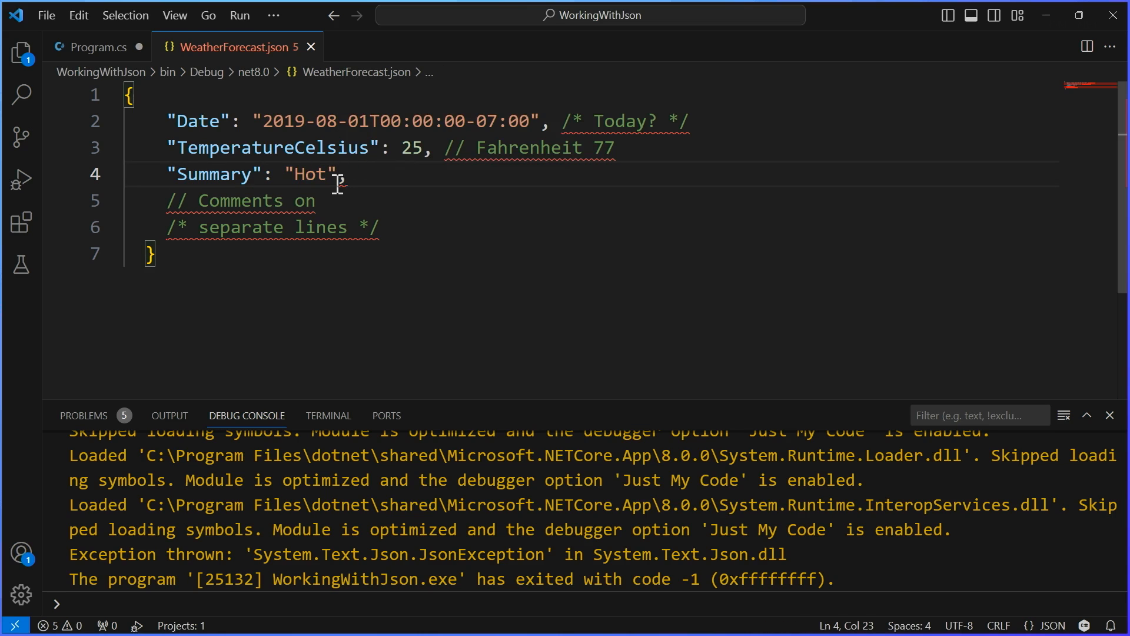
left_click(91, 45)
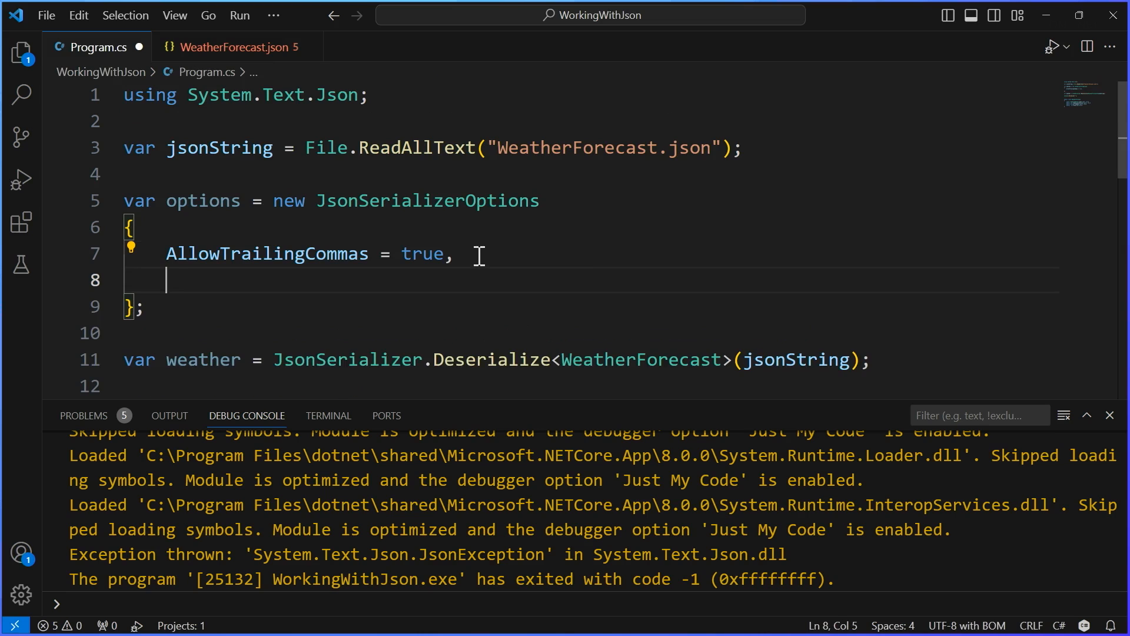
Set ReadCommentHandling to JsonCommentHandling.Skip from IntelliSense.
type("ReadCommentHandling =")
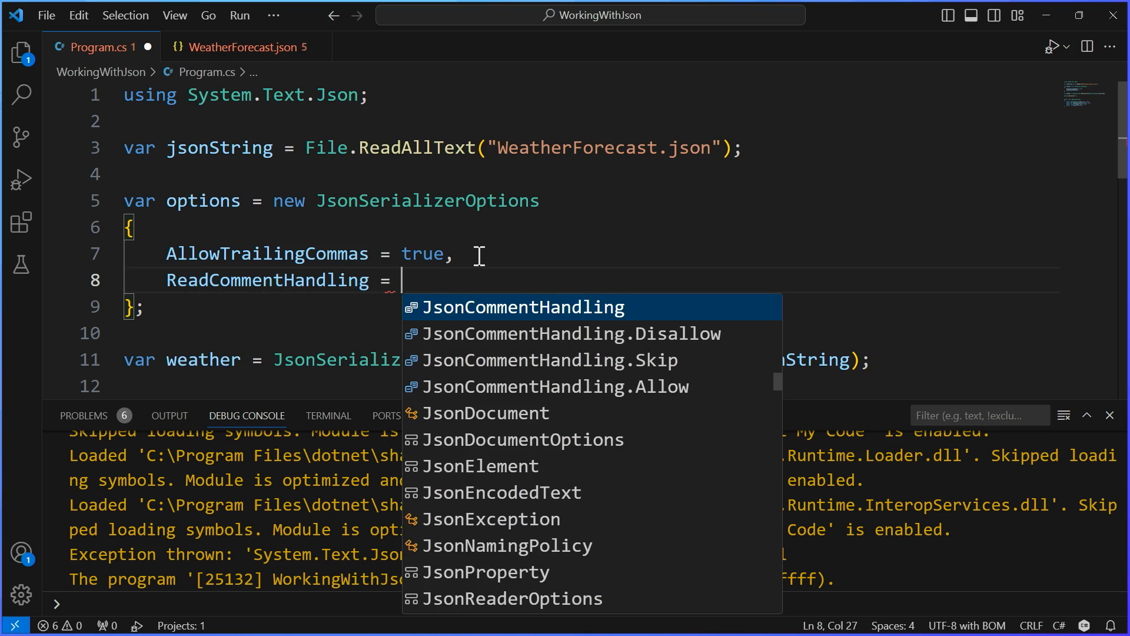
key("Down")
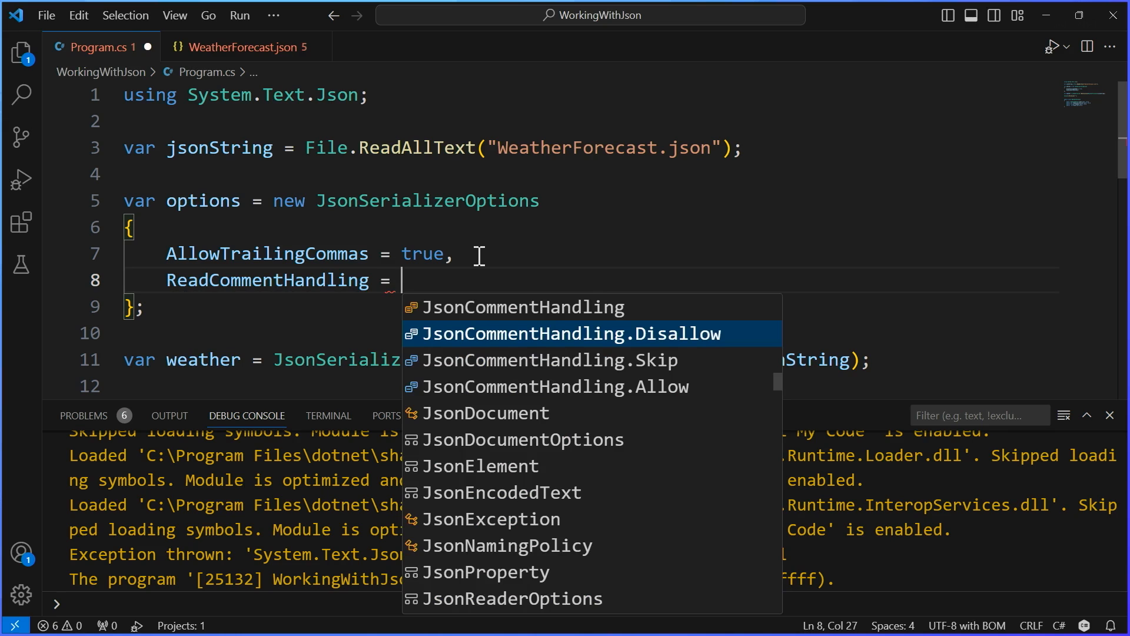
key("Down")
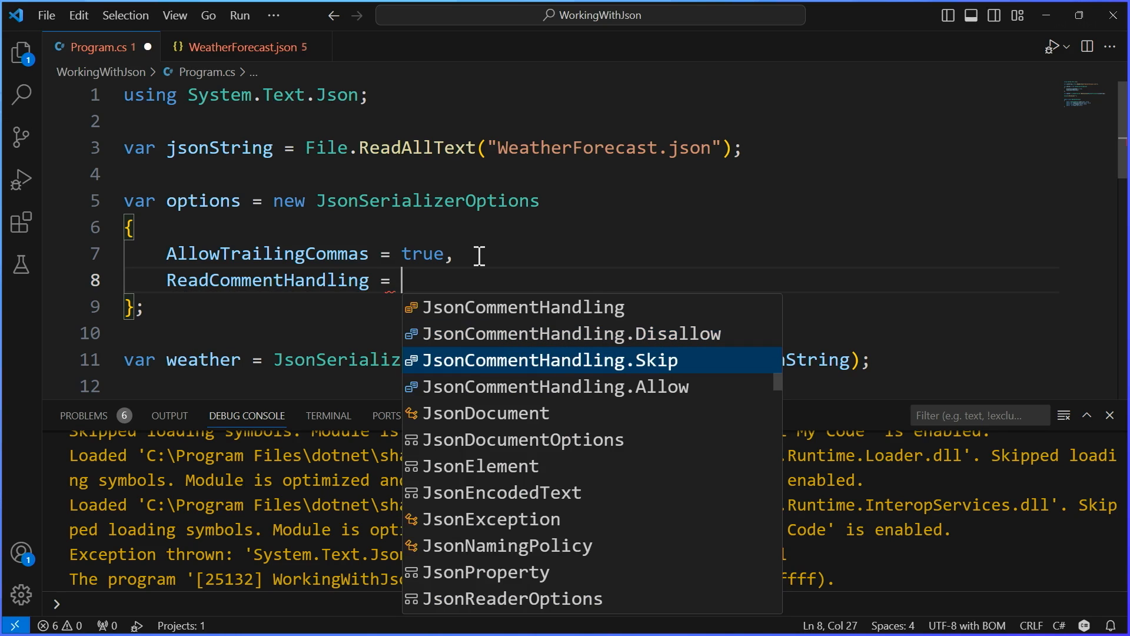
left_click(549, 361)
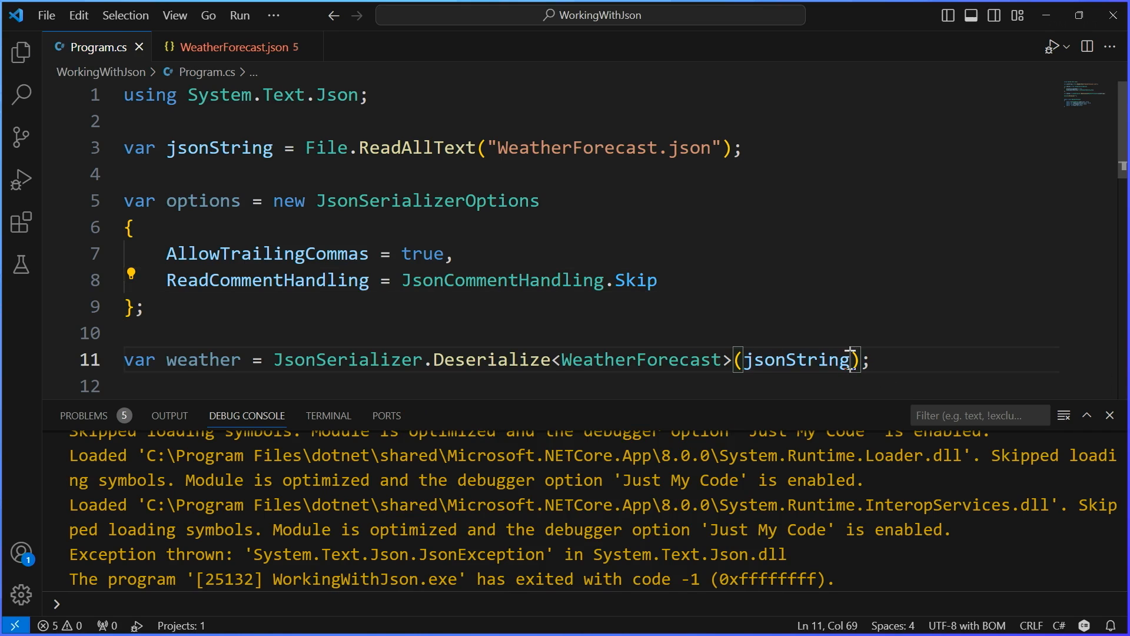
Pass options as the second Deserialize argument and start debugging.
type(", options")
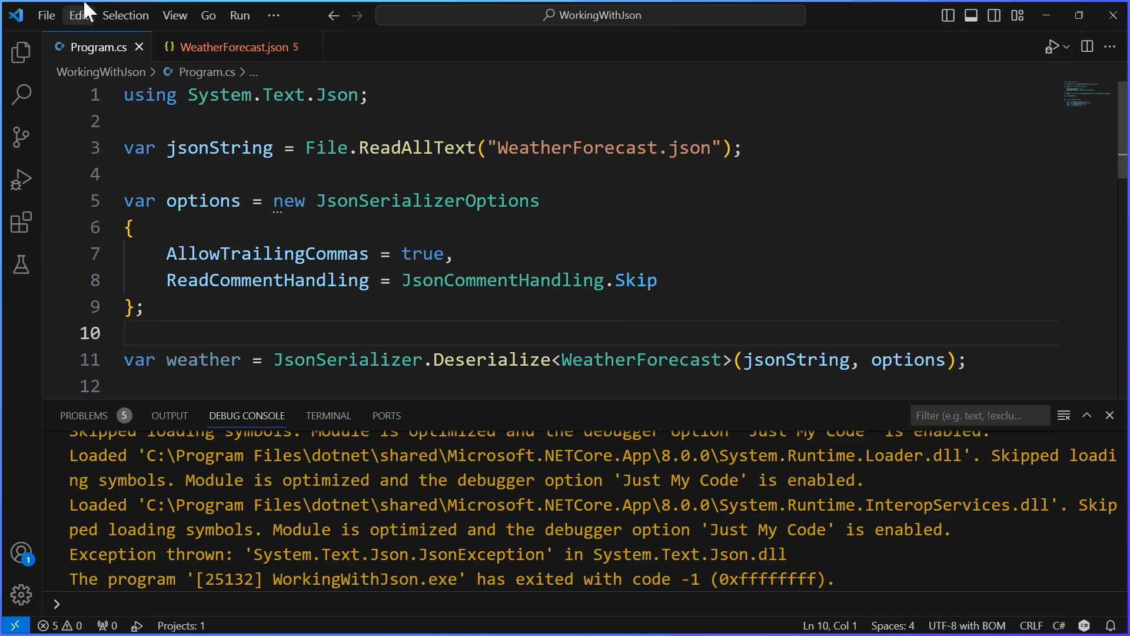
left_click(328, 415)
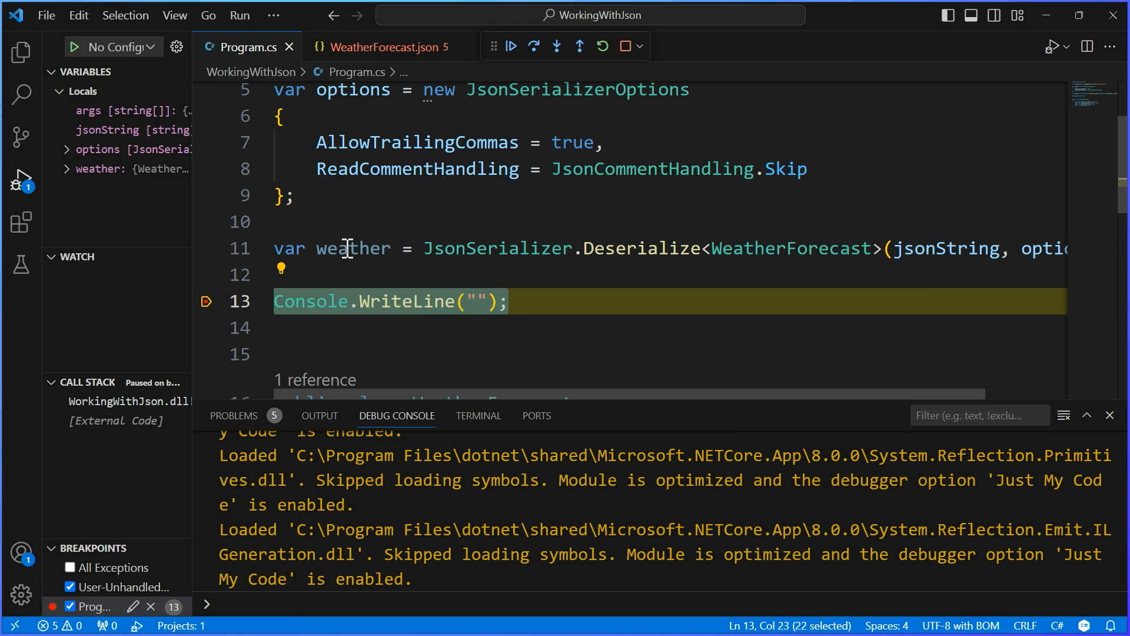
mouse_move(347, 250)
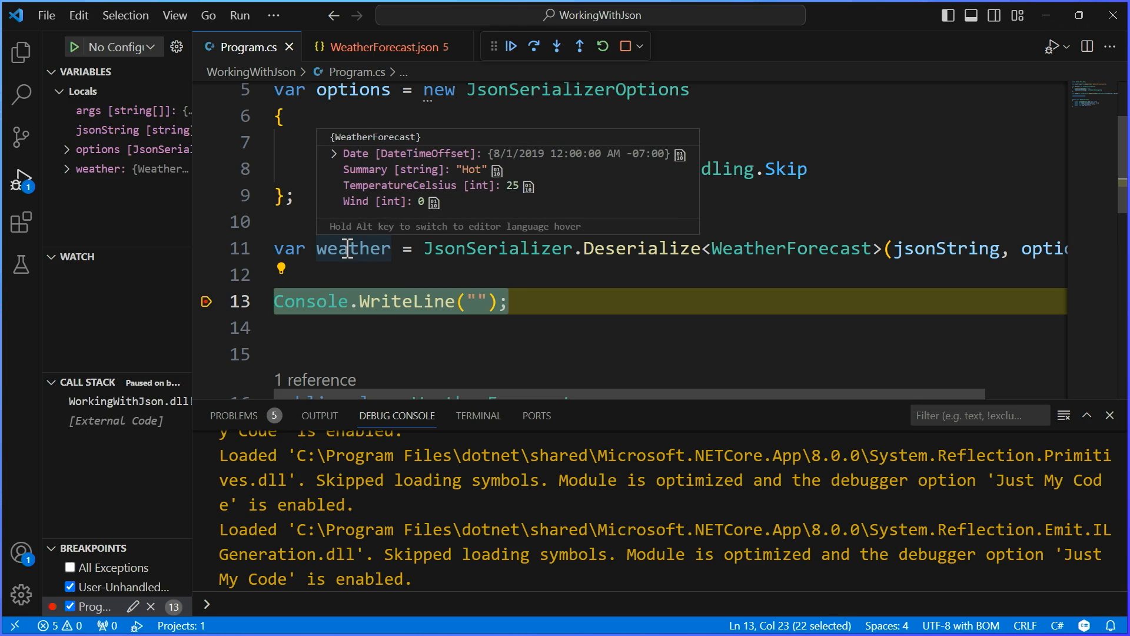
mouse_move(429, 179)
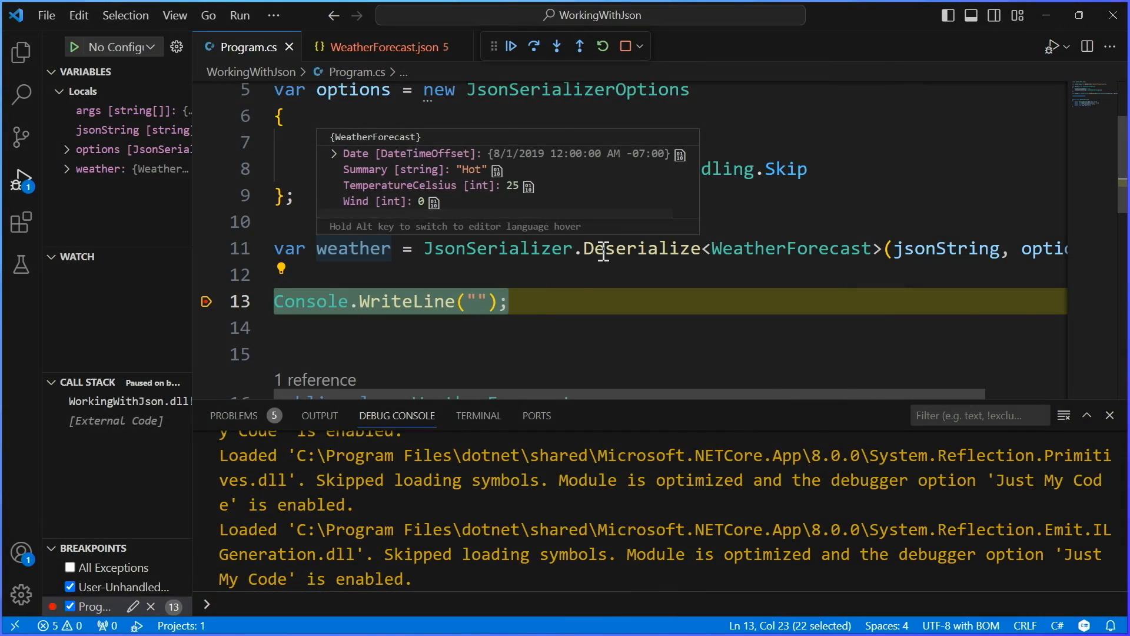
mouse_move(518, 70)
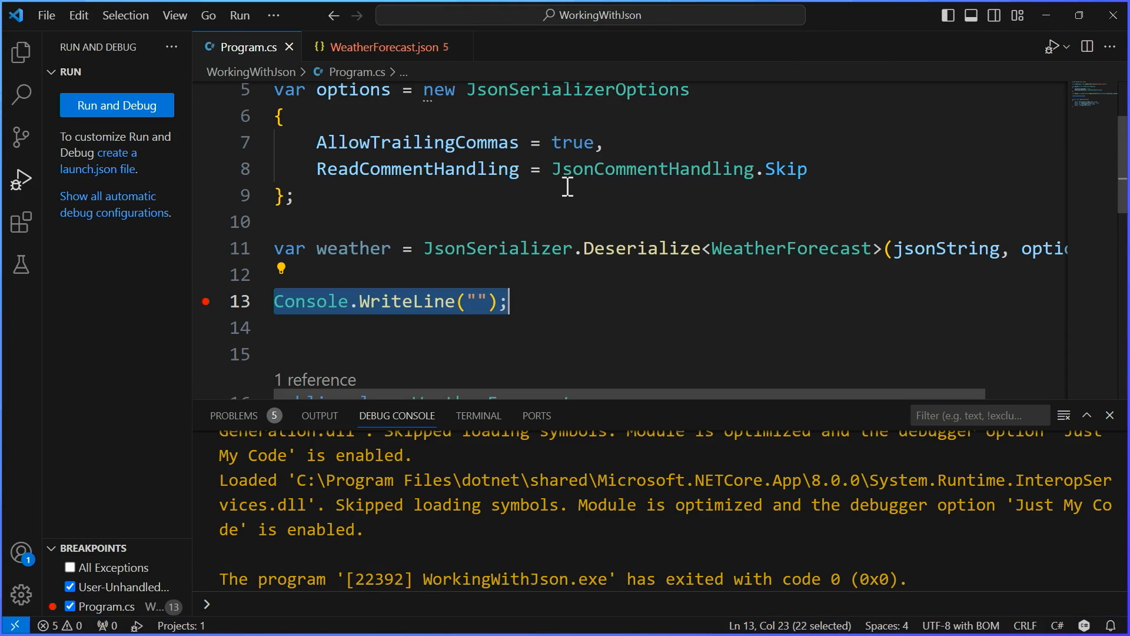
Edit WeatherForecast.json so TemperatureCelsius is the quoted string "30".
left_click(386, 47)
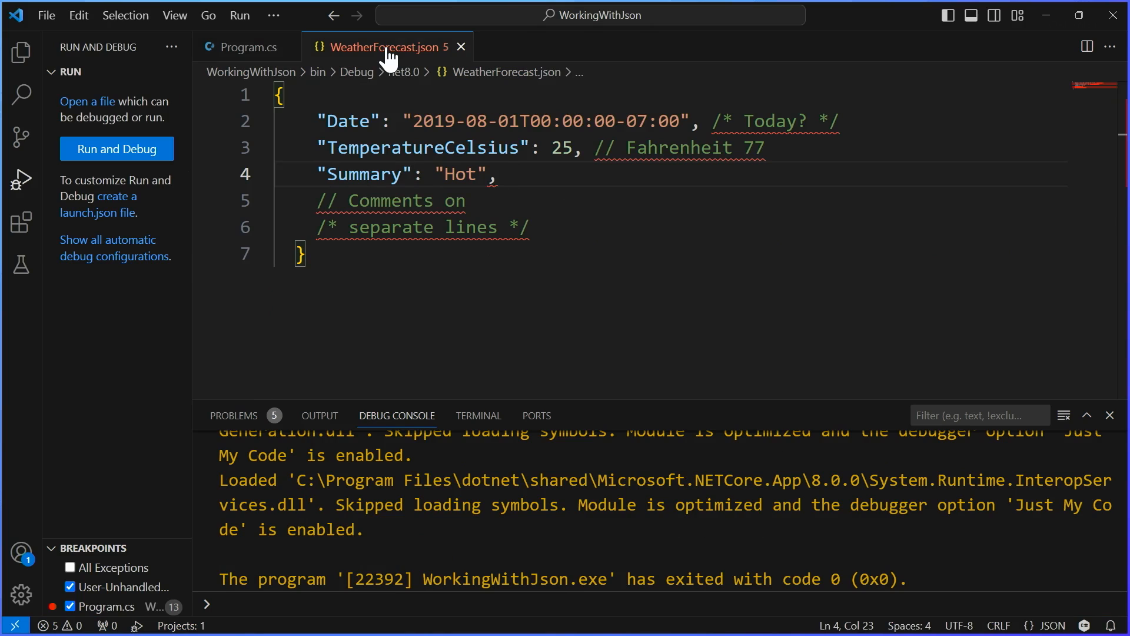
mouse_move(322, 146)
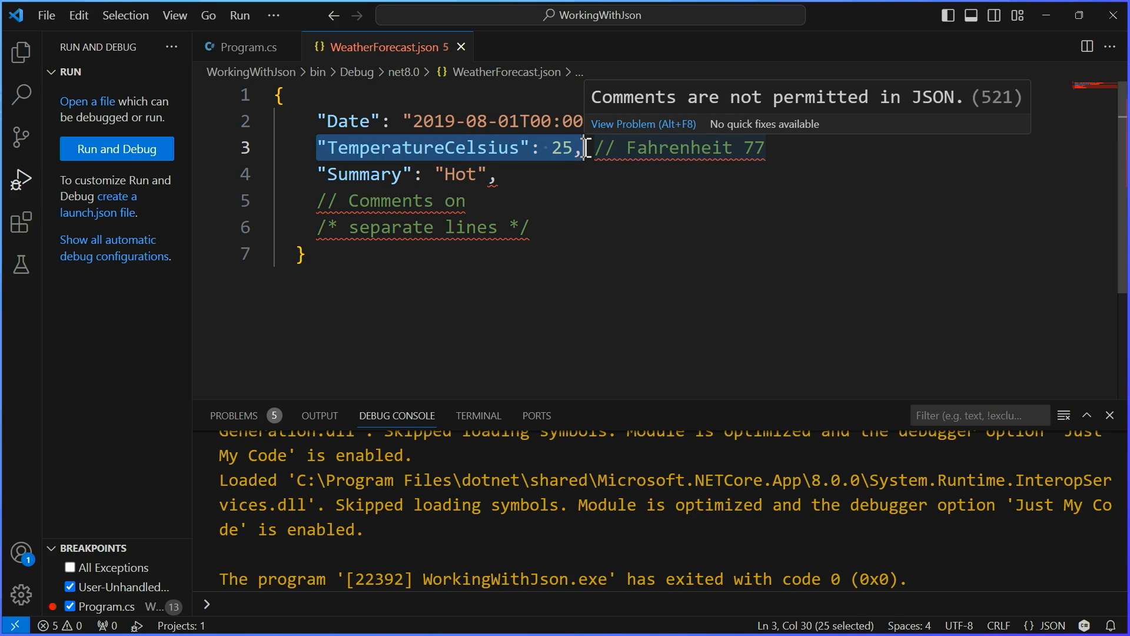
mouse_move(558, 157)
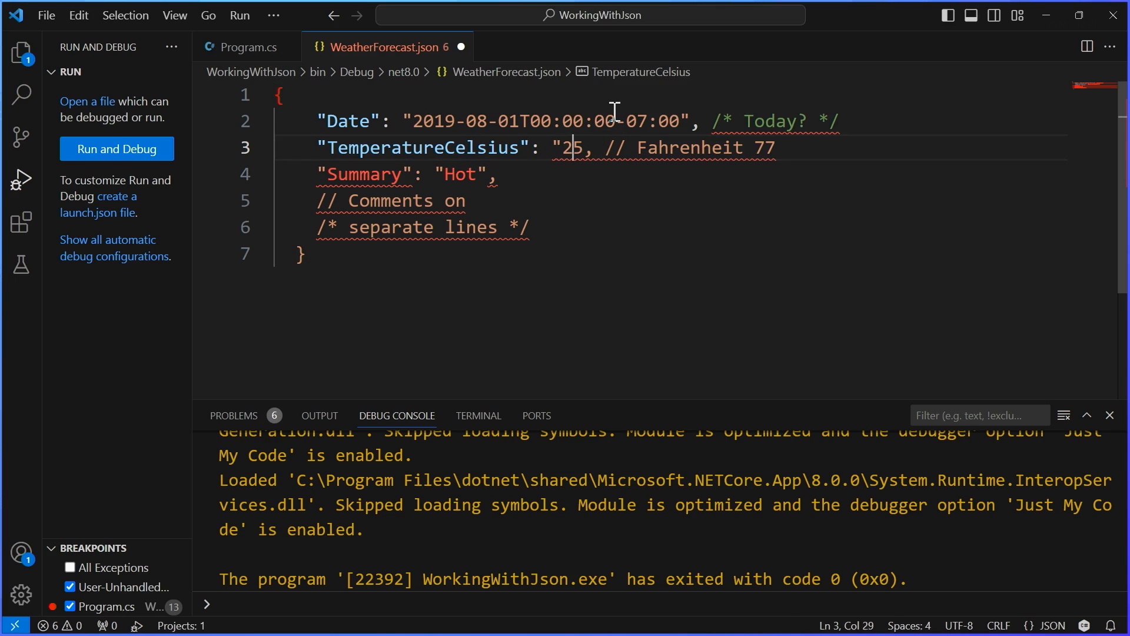
type("\"")
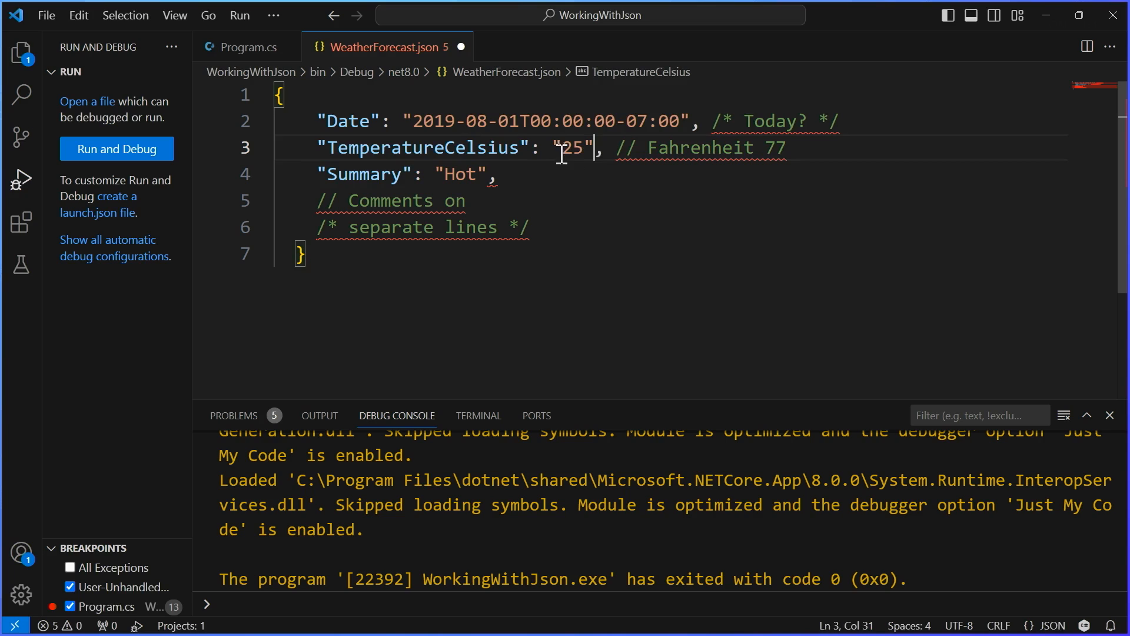
double_click(577, 148)
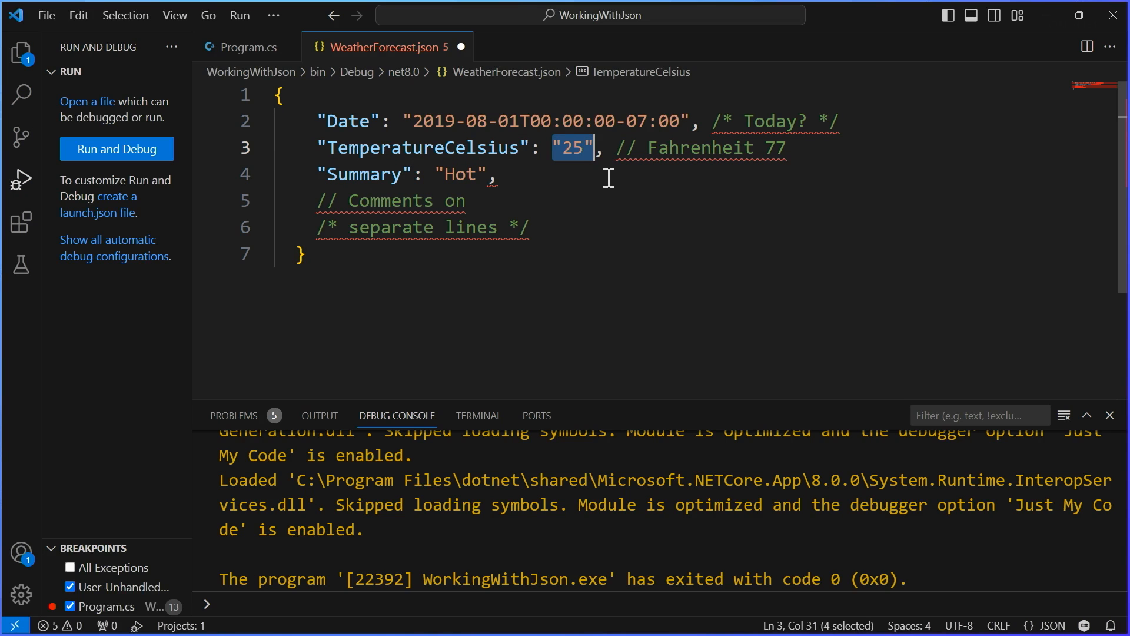
left_click(476, 148)
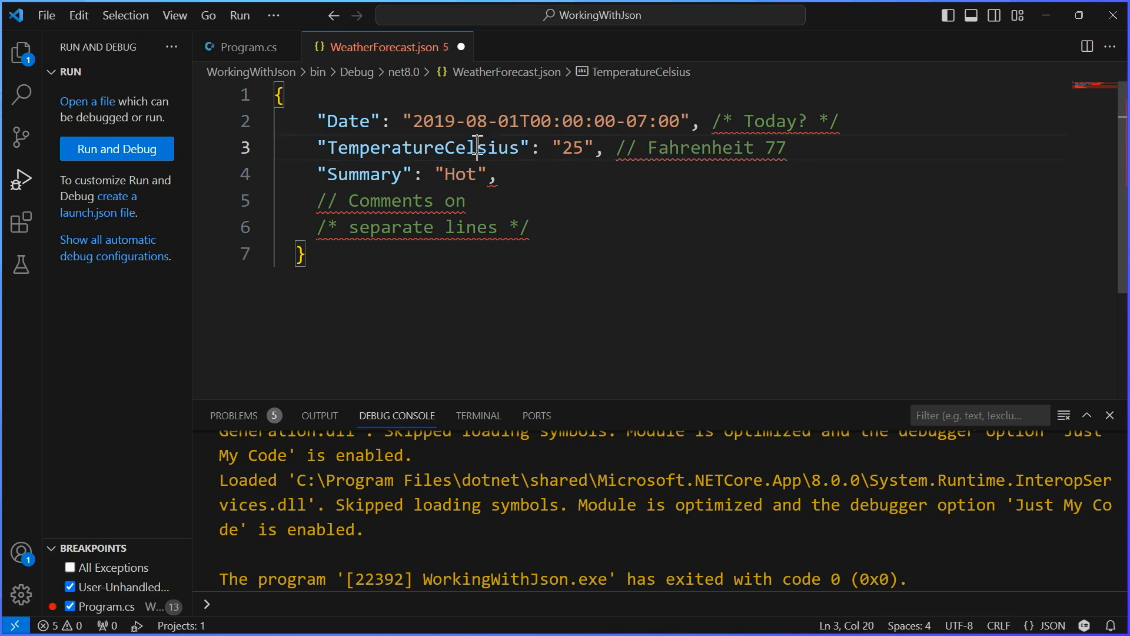
double_click(415, 149)
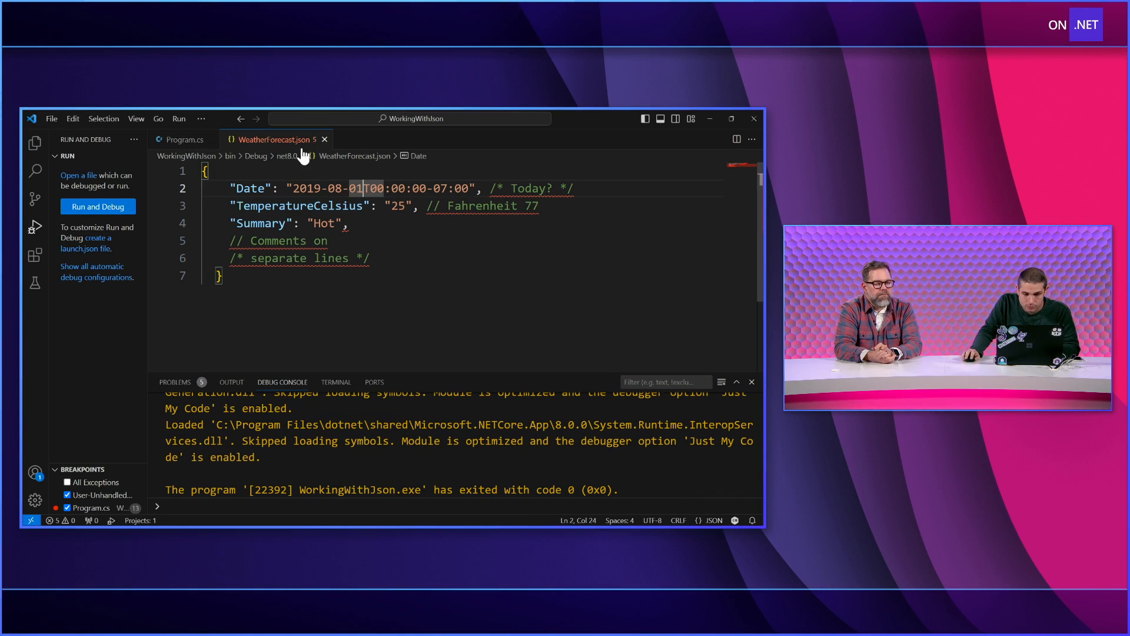
mouse_move(426, 213)
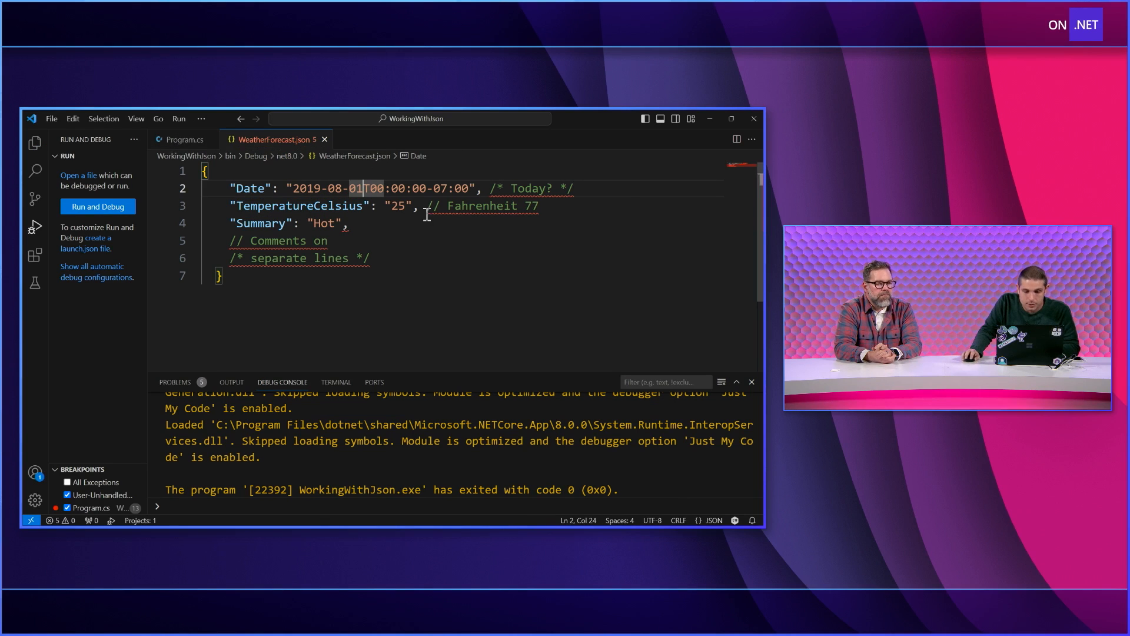
type("30")
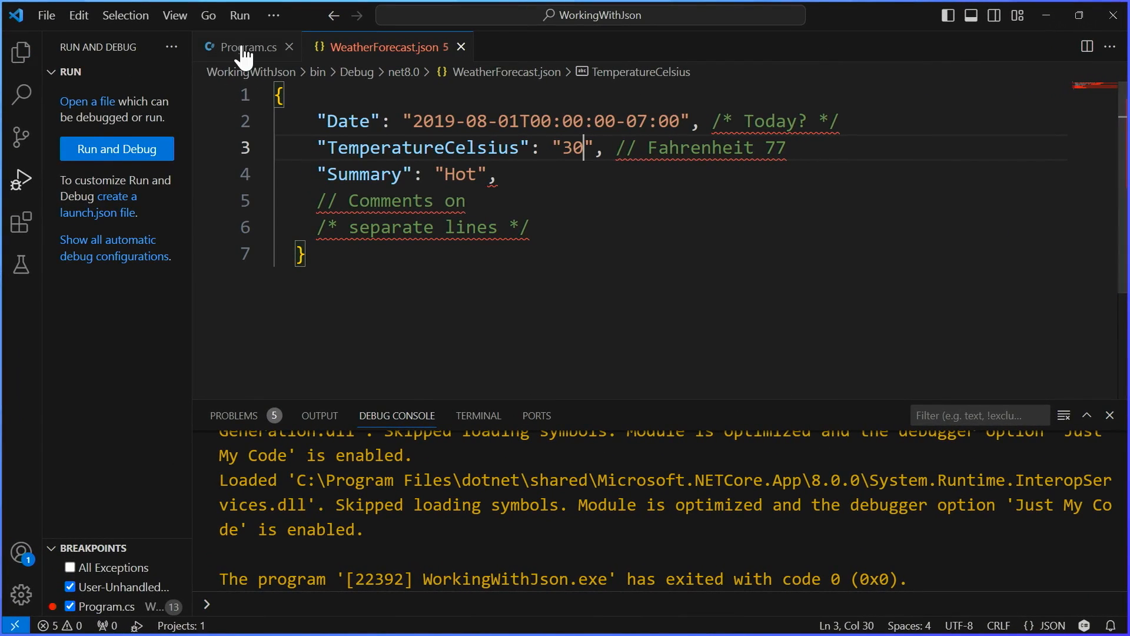
Start a NumberHandling option and import System.Text.Json.Serialization in Program.cs.
left_click(246, 47)
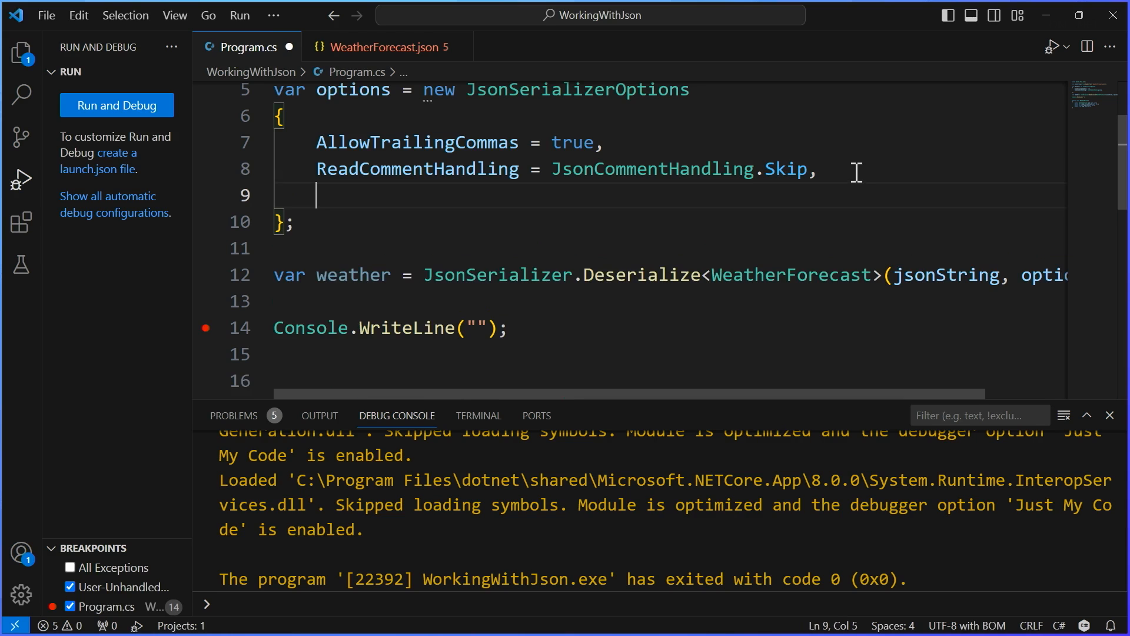
type("NumberHandling =")
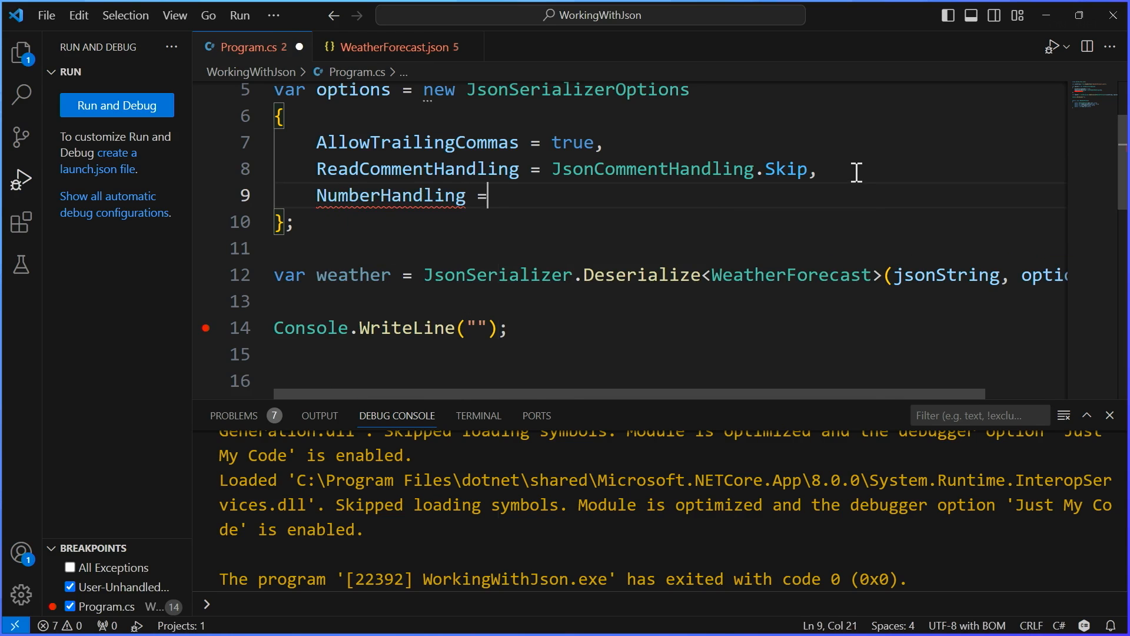
type("\" \"")
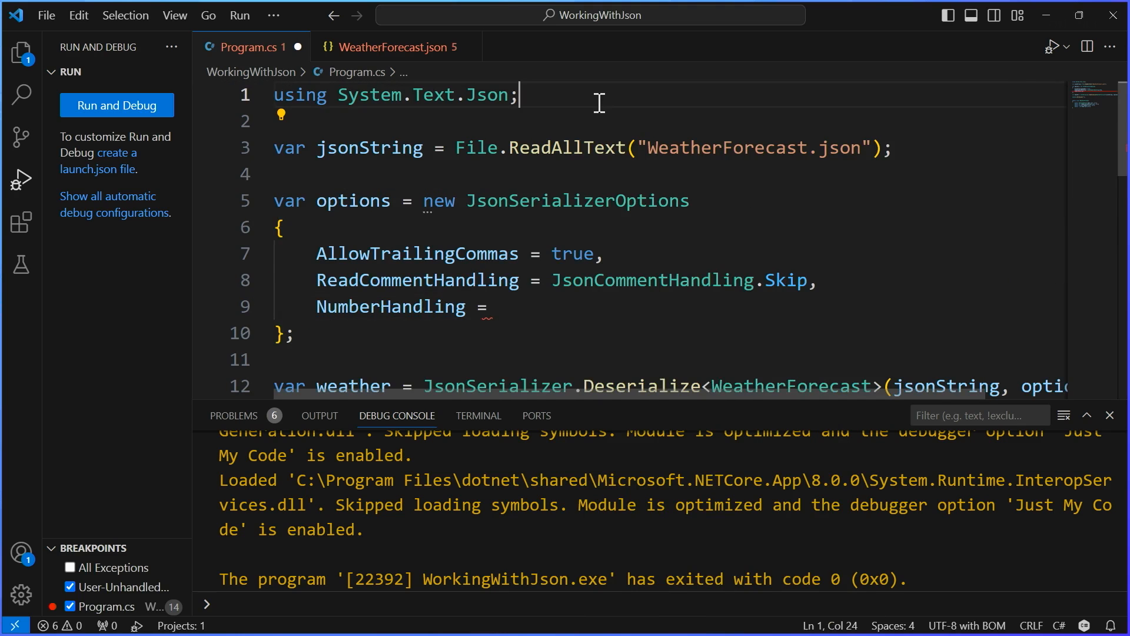
type("using System.t")
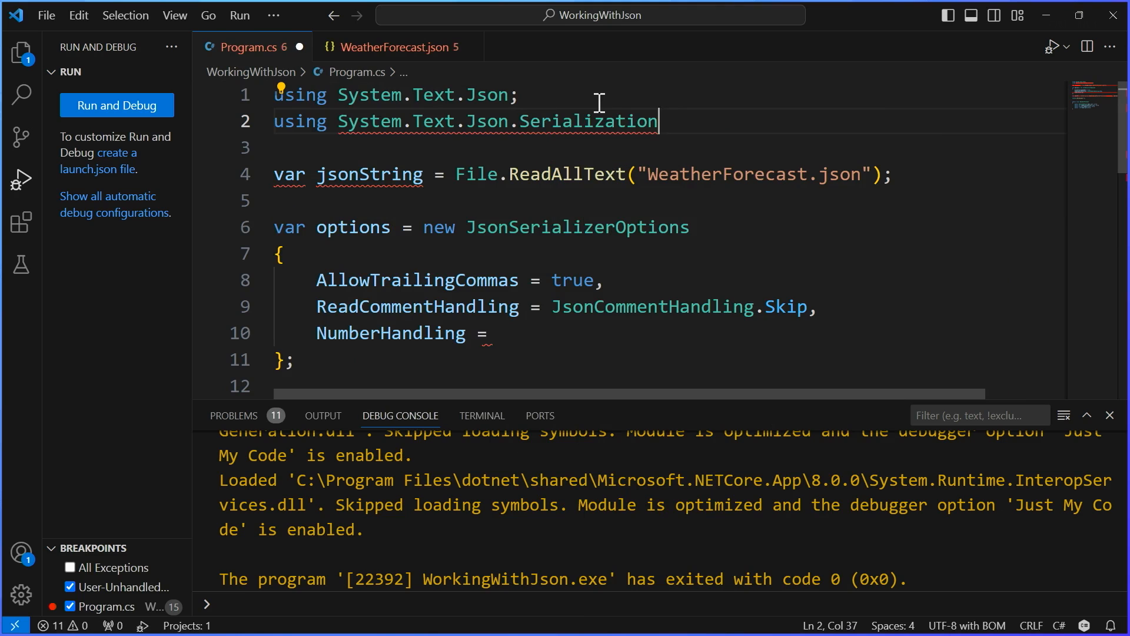
type(";")
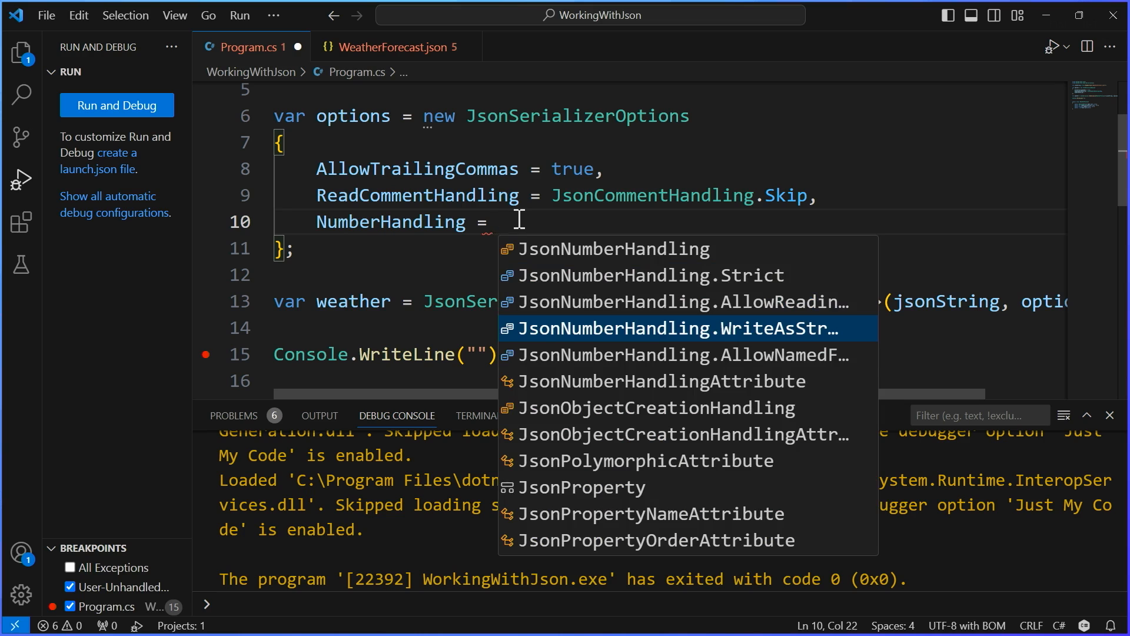
Set NumberHandling to JsonNumberHandling.AllowReadingFromString, replacing the wrongly inserted value.
left_click(679, 355)
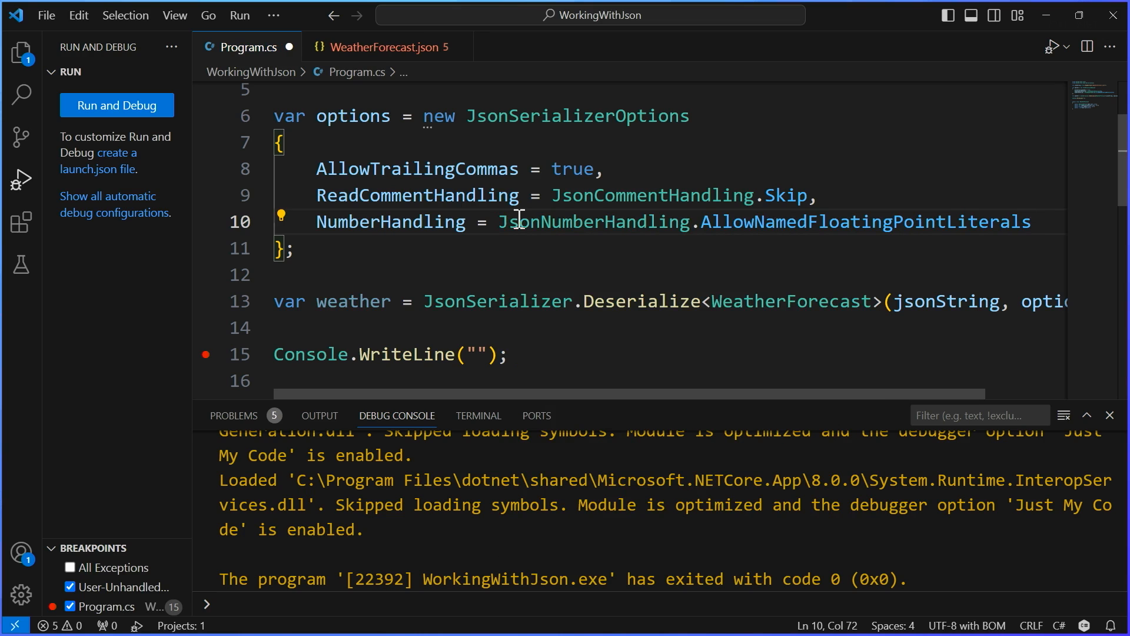
mouse_move(952, 221)
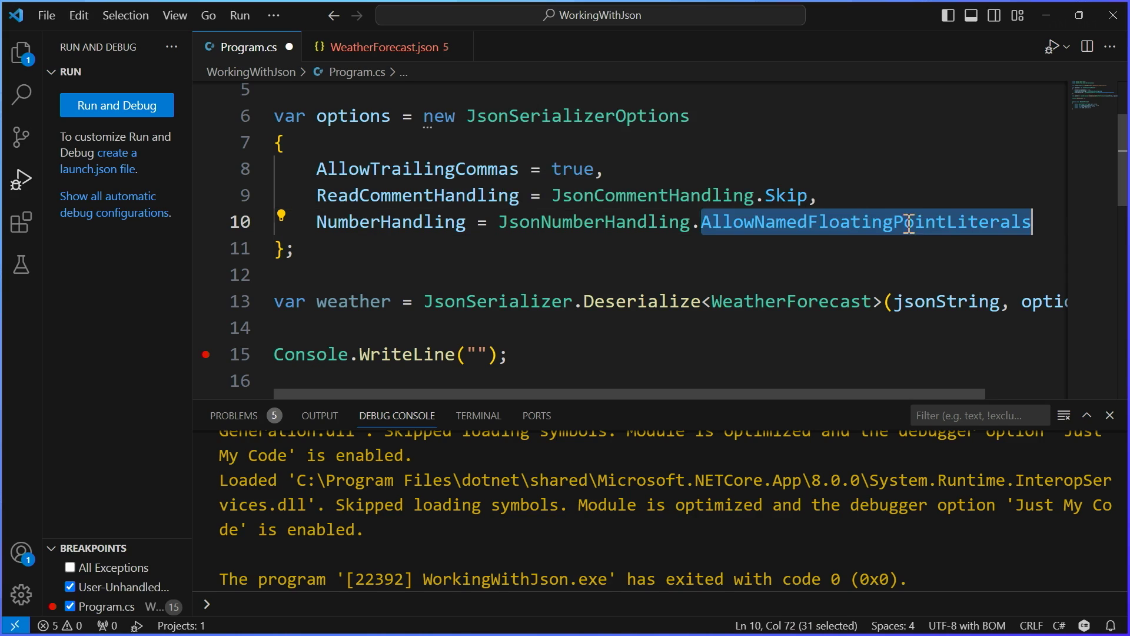
key("Delete")
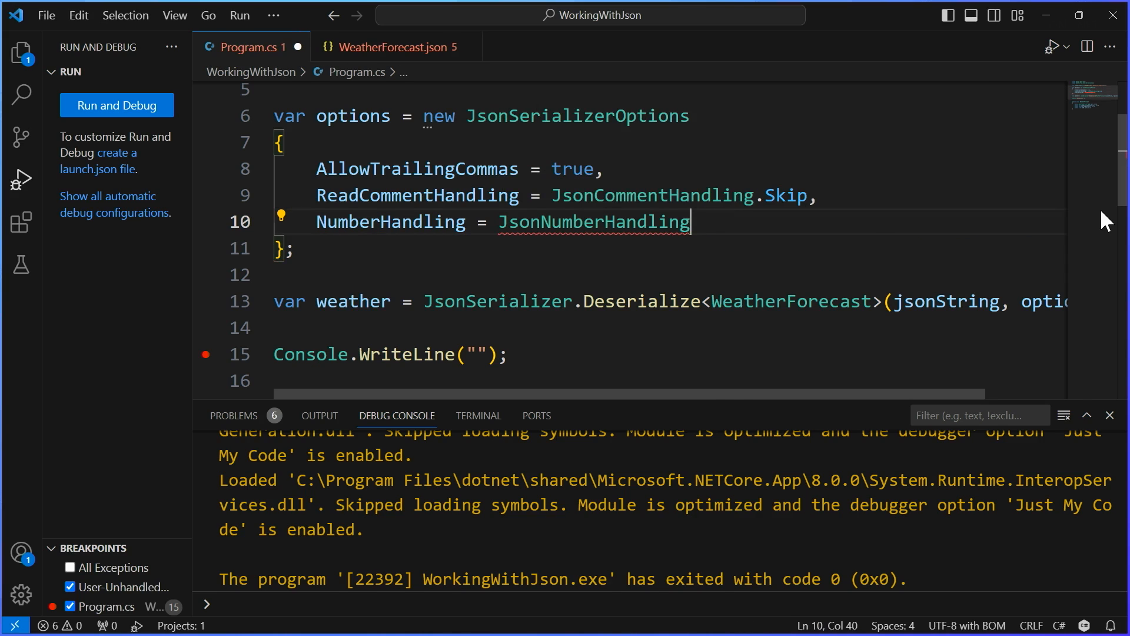
type(".")
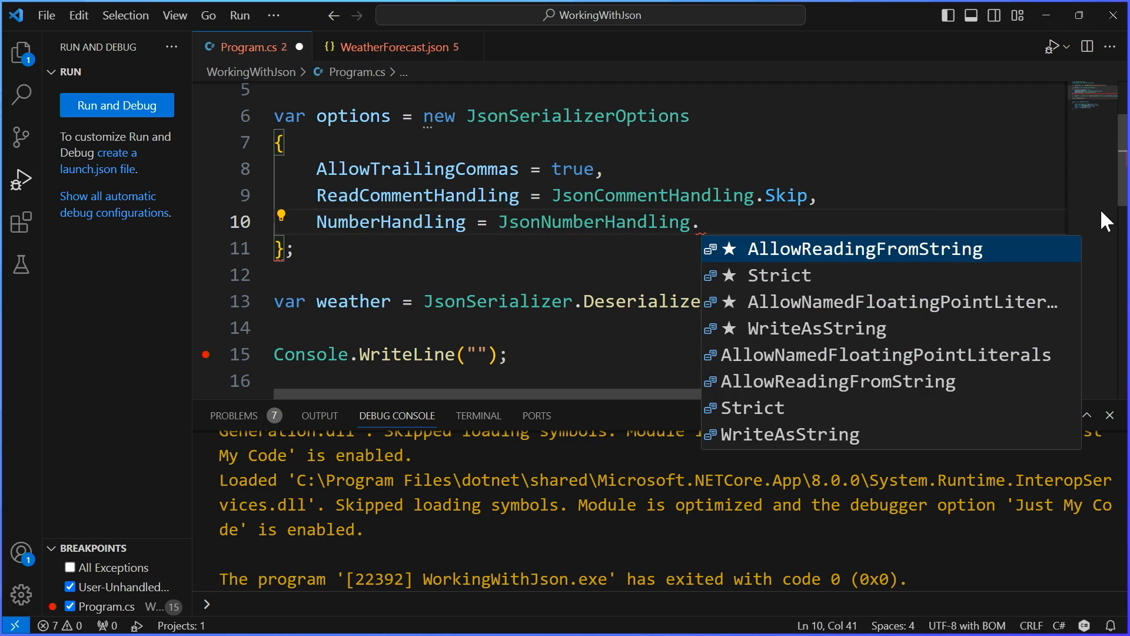
left_click(864, 248)
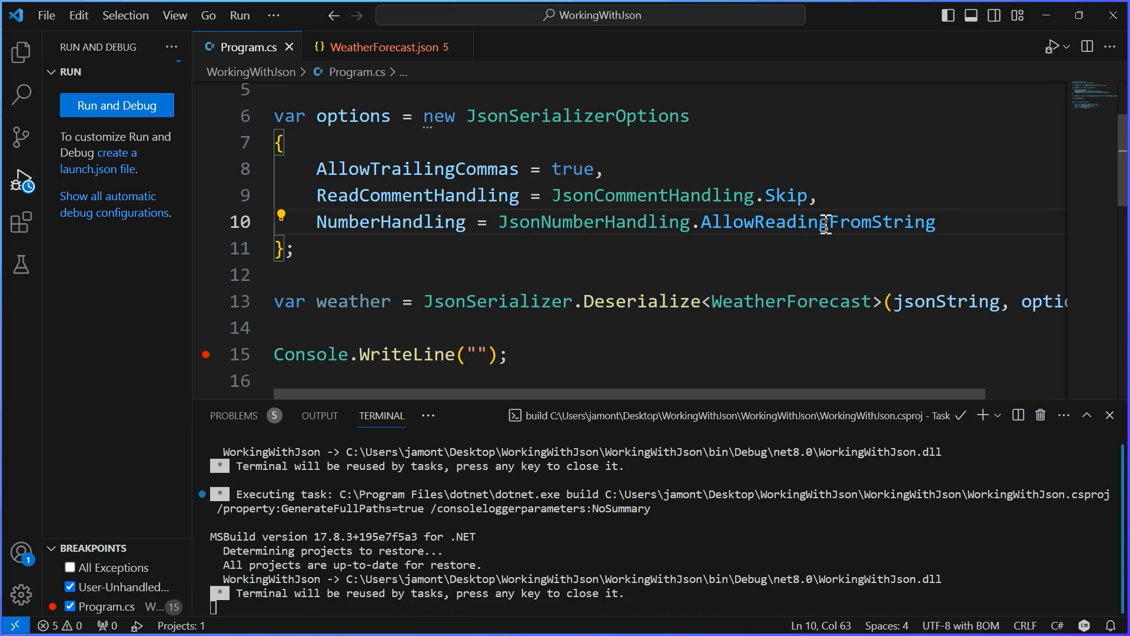
Run the debugger until it pauses at the Console.WriteLine breakpoint.
left_click(117, 105)
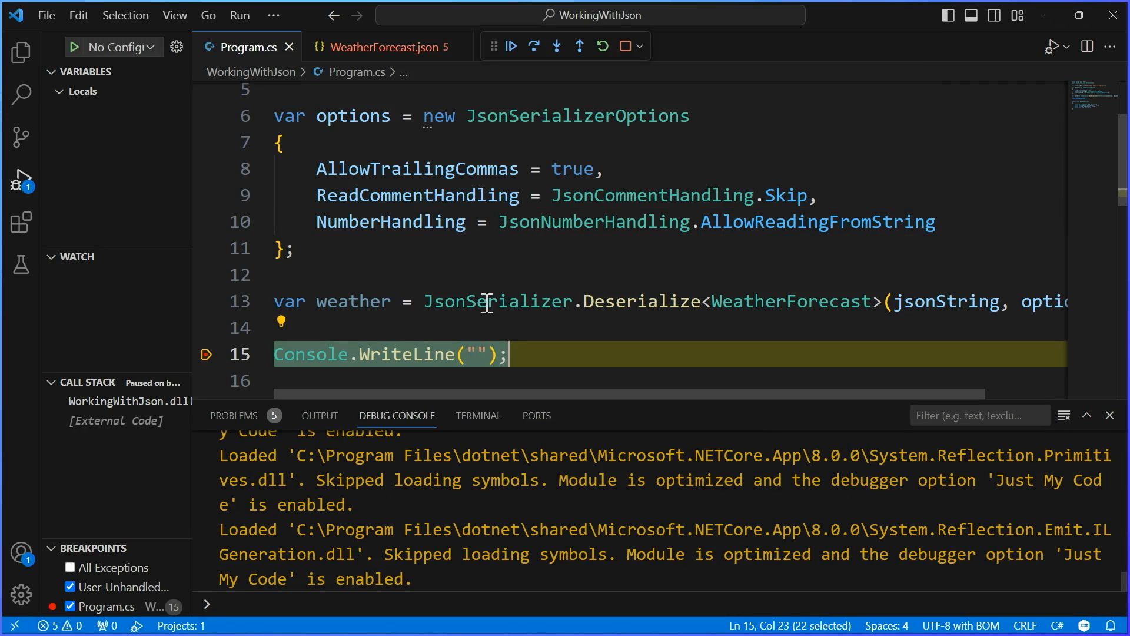
mouse_move(352, 302)
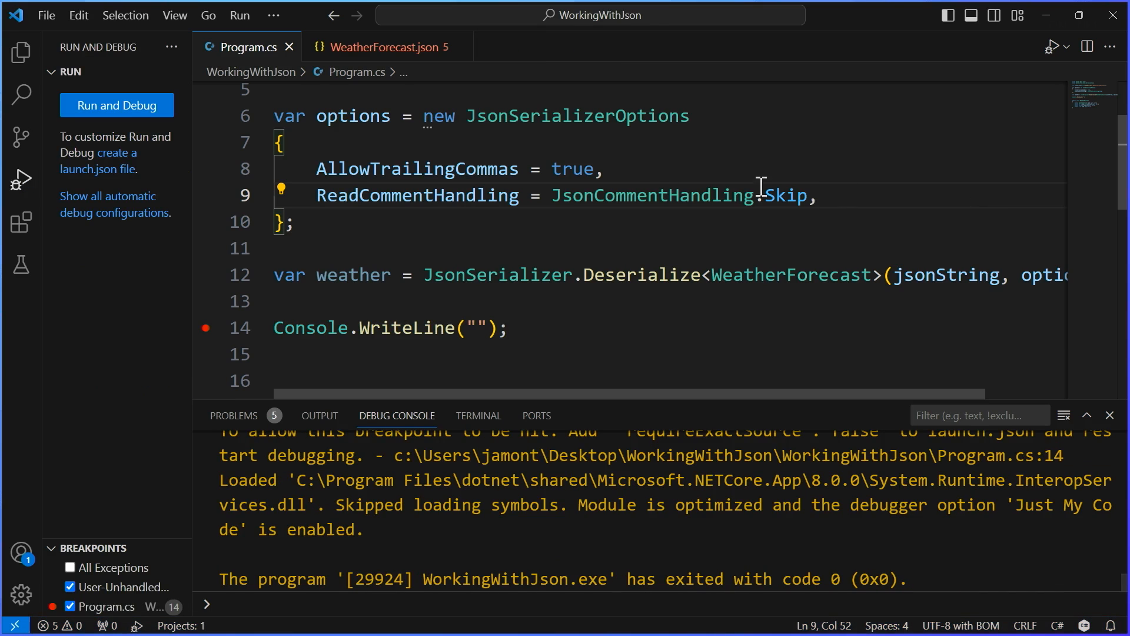
mouse_move(810, 223)
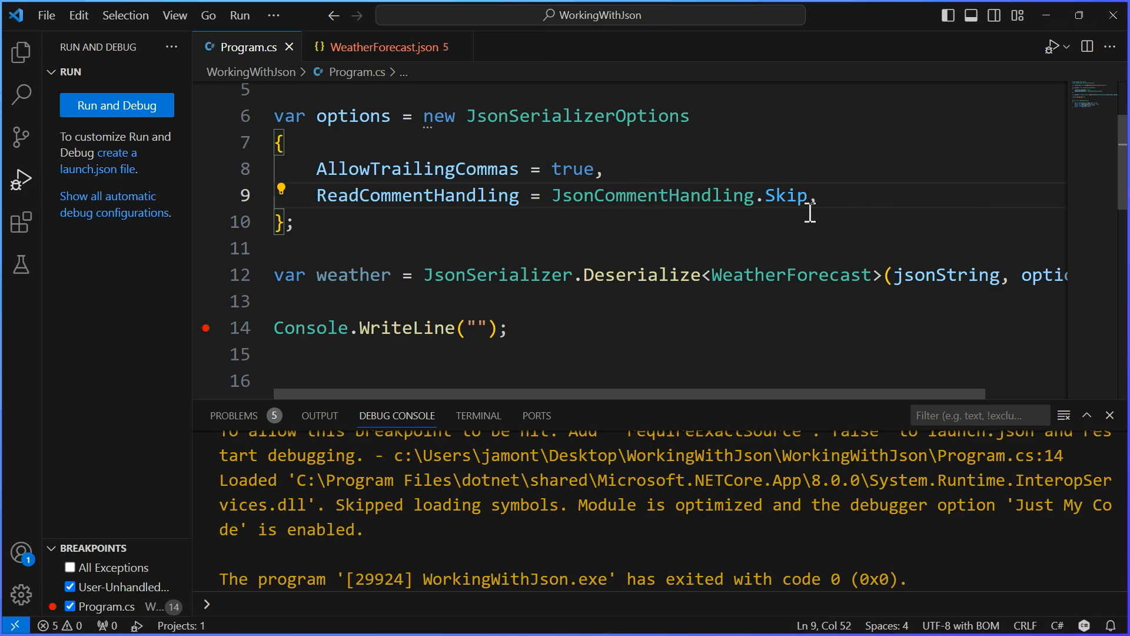
mouse_move(631, 229)
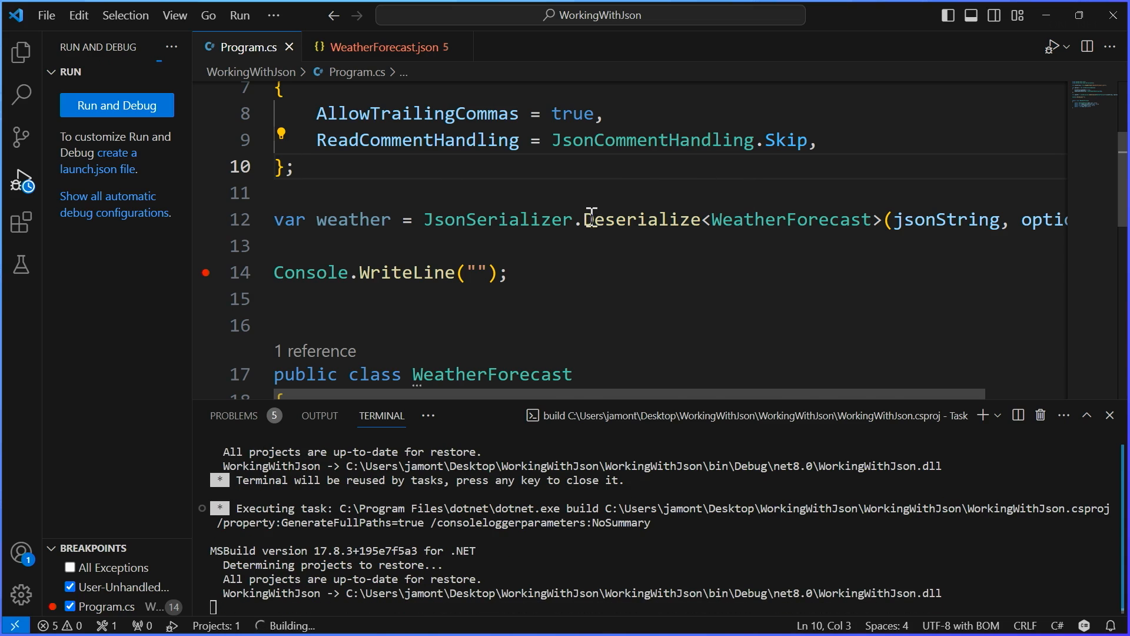
Debug without NumberHandling to see the JsonException, then restore it and rerun.
left_click(116, 105)
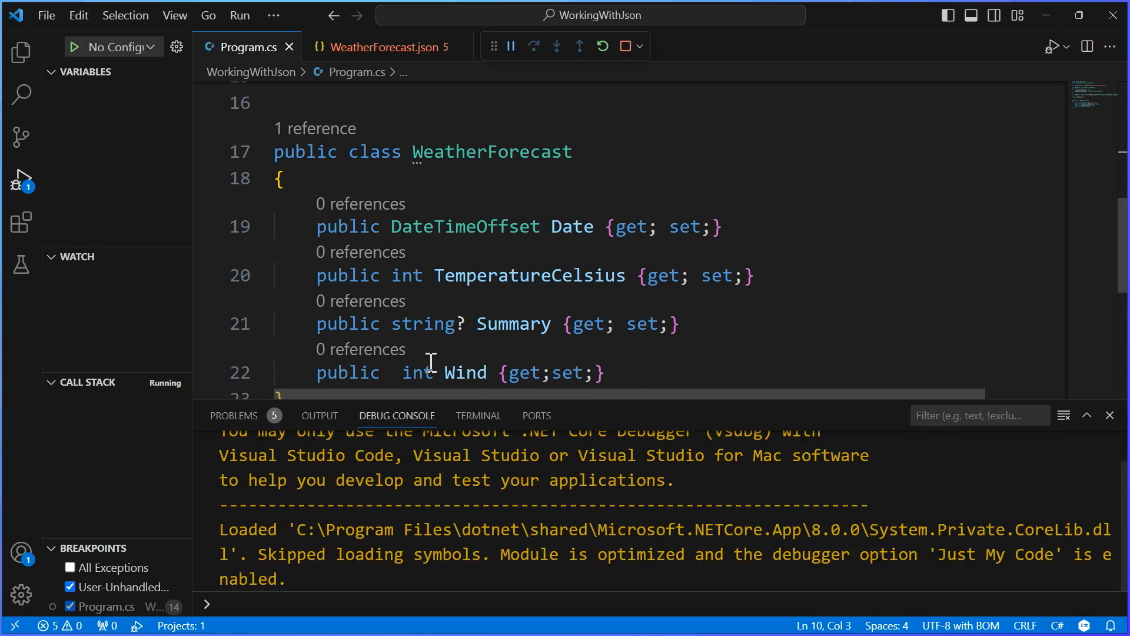
left_click(510, 47)
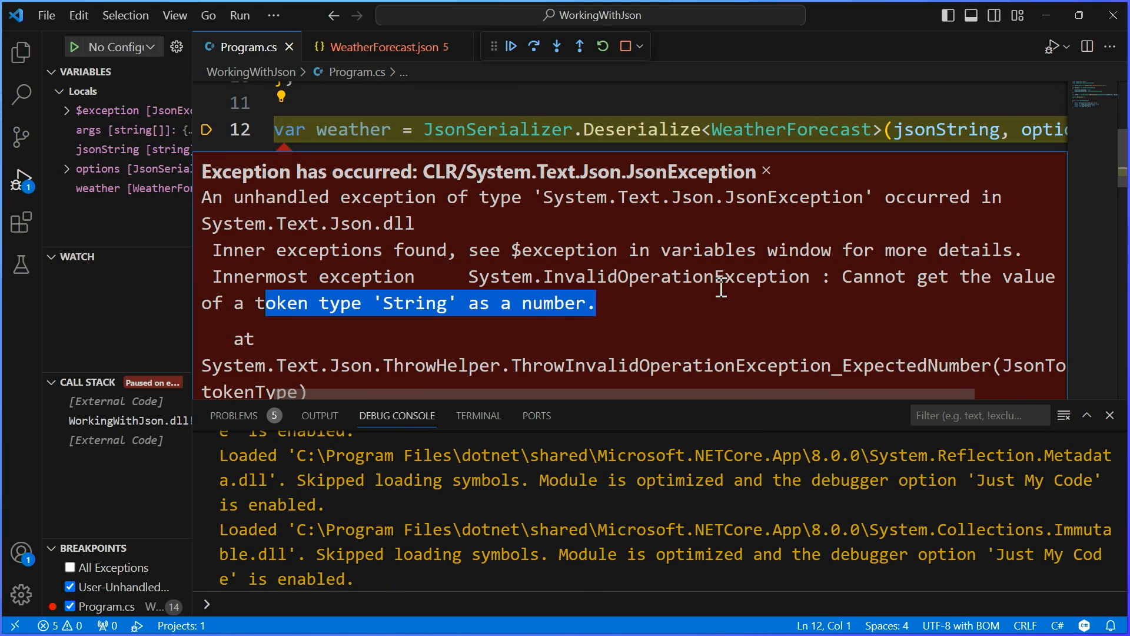
left_click(624, 46)
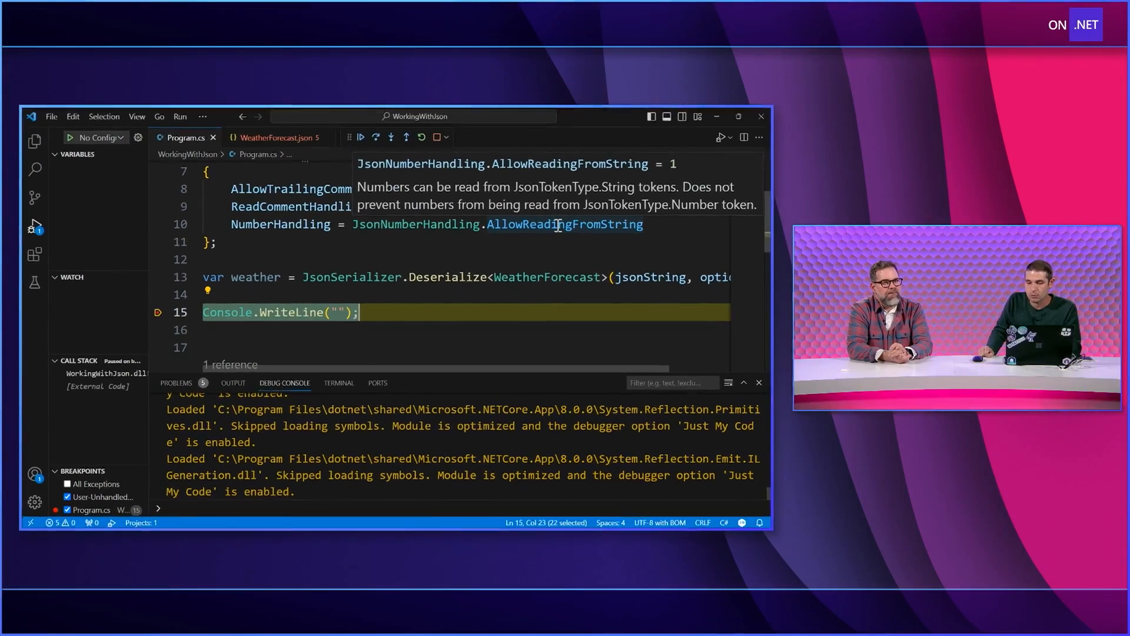
mouse_move(252, 278)
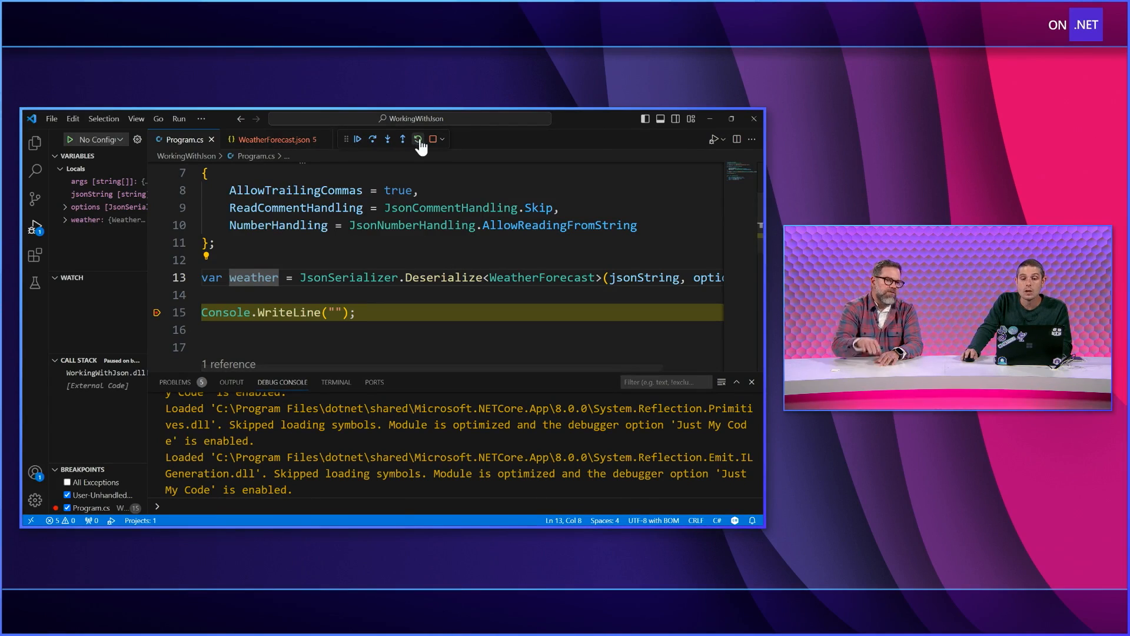
Make TemperatureCelsius an unquoted 30 in the JSON and rerun to the breakpoint.
left_click(417, 139)
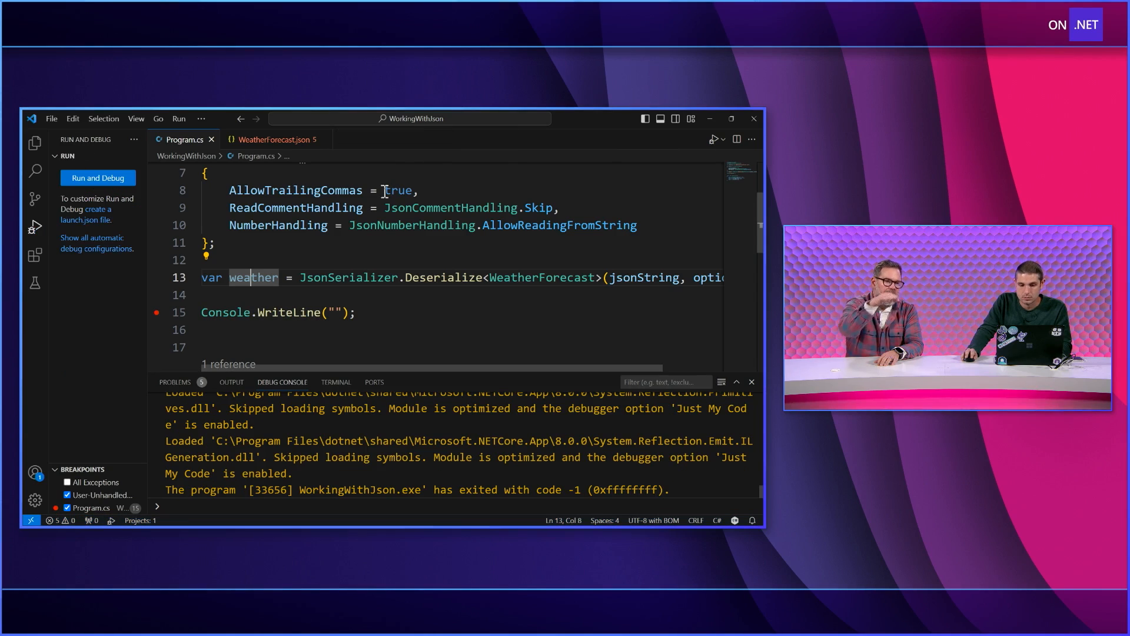
left_click(273, 139)
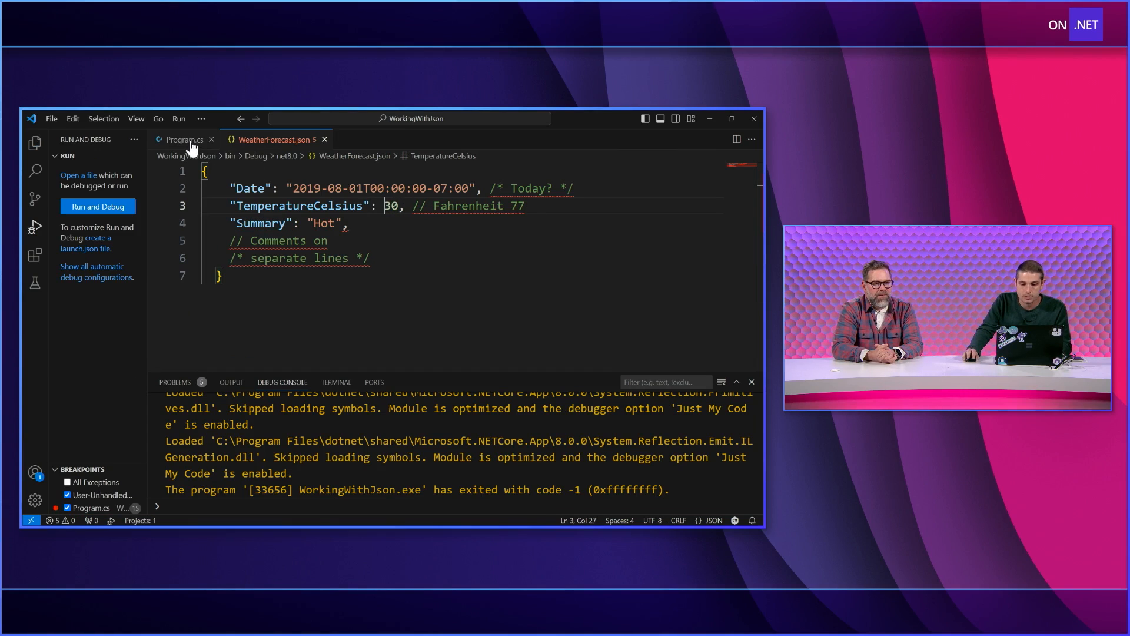
left_click(184, 139)
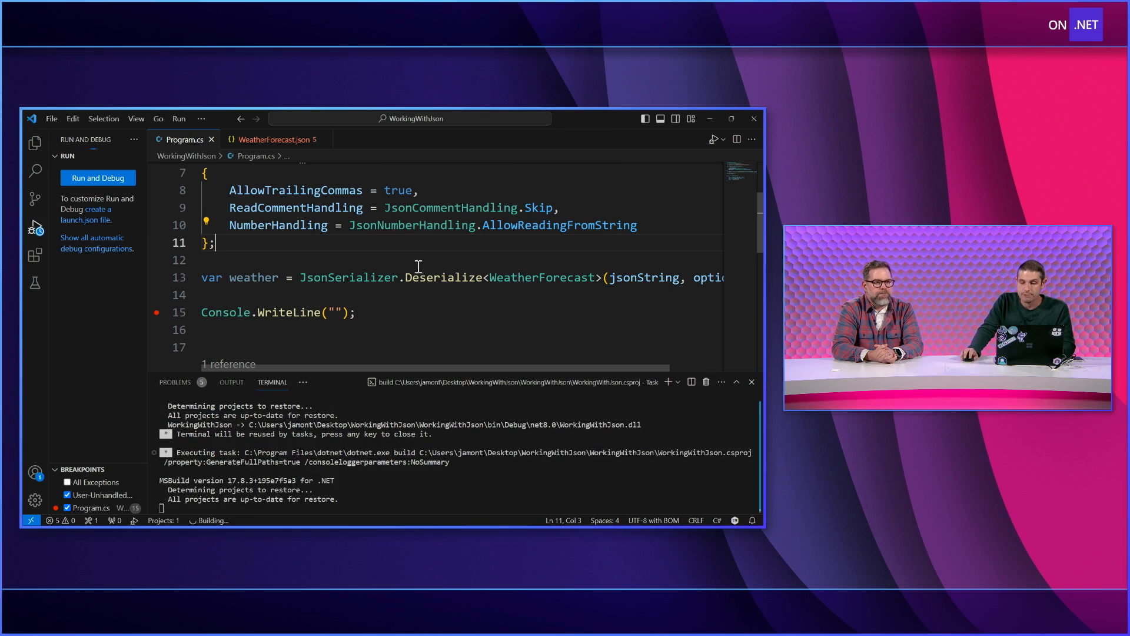
mouse_move(531, 225)
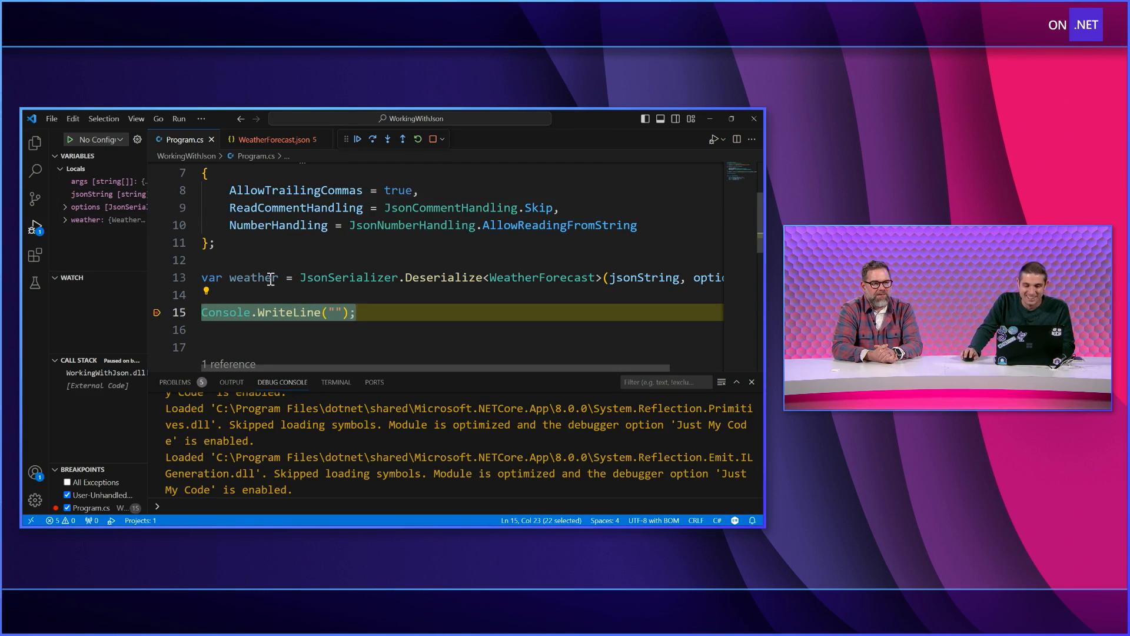
mouse_move(254, 277)
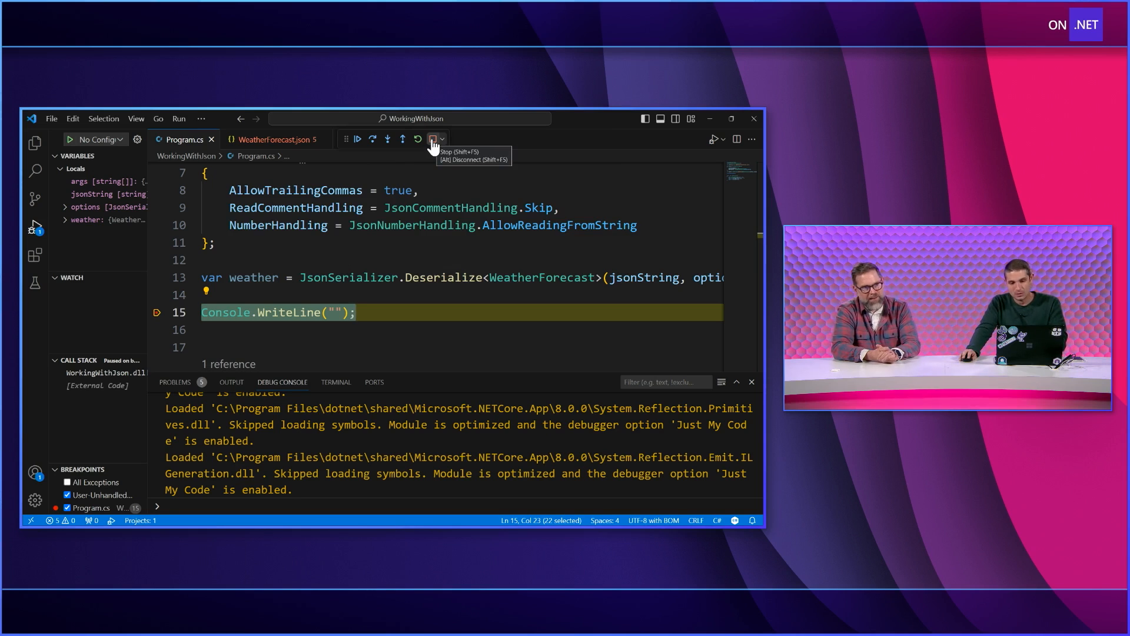
left_click(431, 139)
type(" | JsonNumberHandling.")
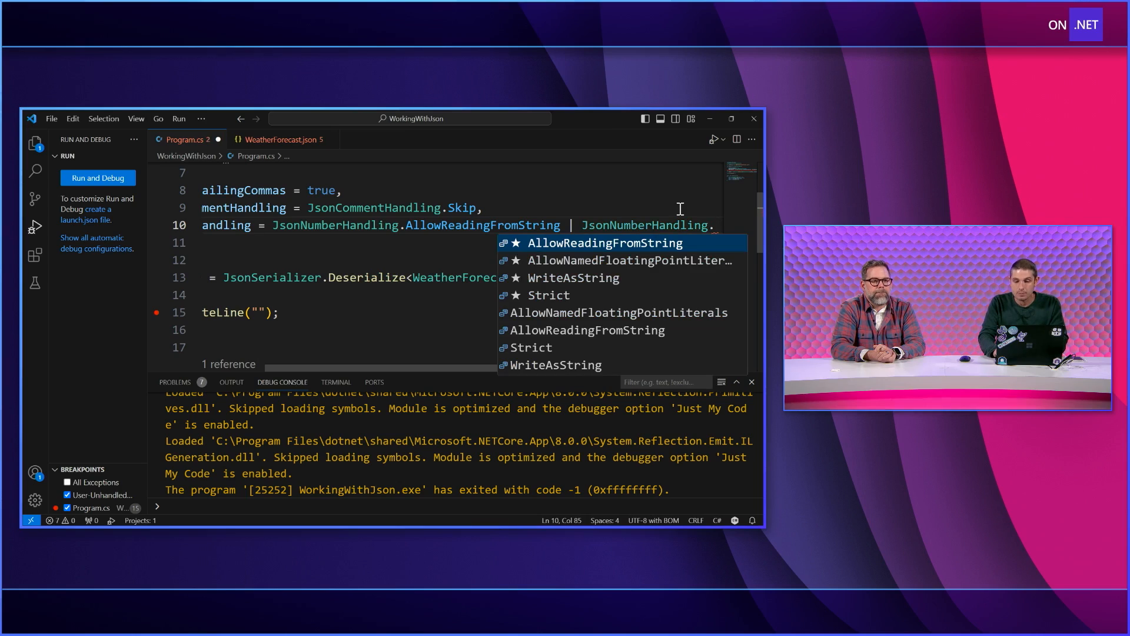
Begin adding JsonNumberHandling.WriteAsString as a second NumberHandling flag.
type("w")
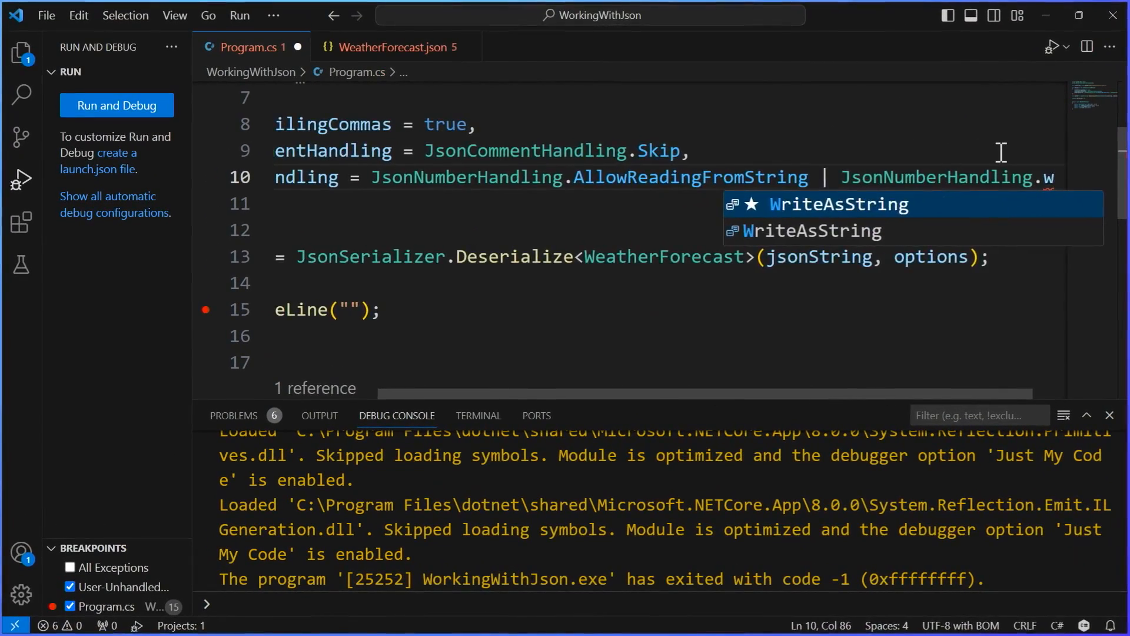